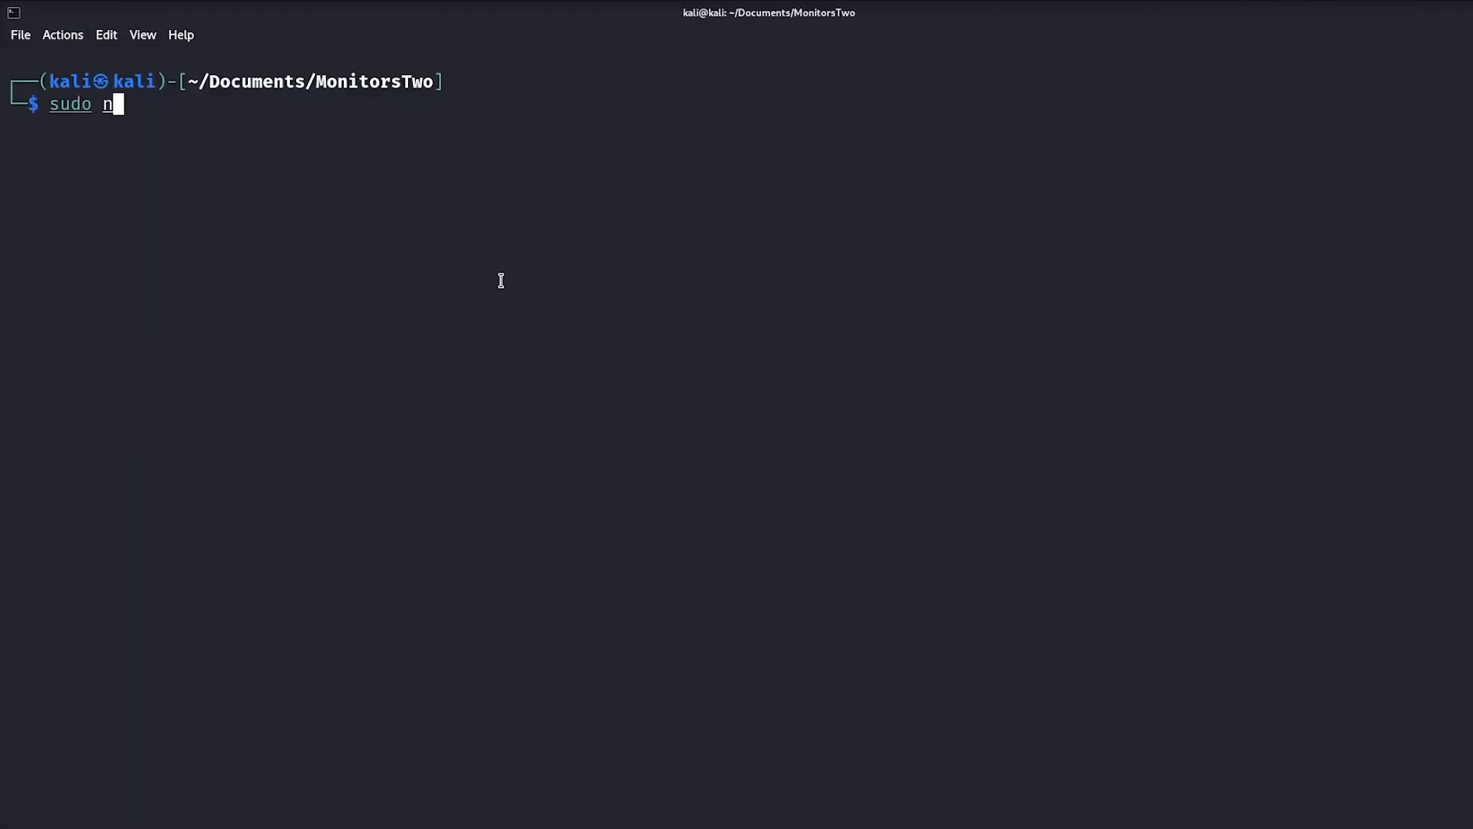
# Run sudo nmap -sC -sV -p- 10.10.11.211 > nmap.out, then cat nmap.out to view the results.
pyautogui.write('map')
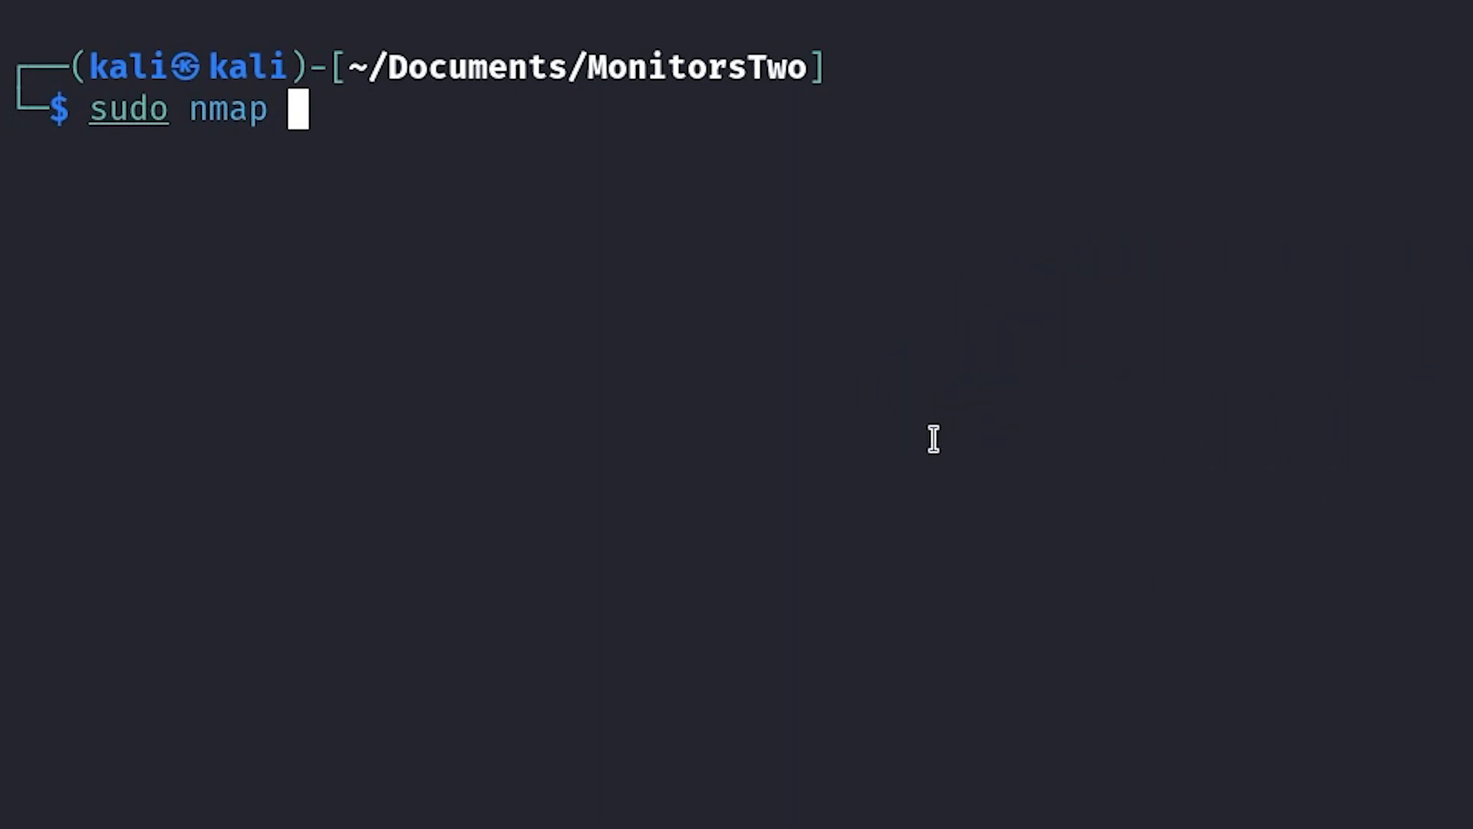
pyautogui.write('-sC -s')
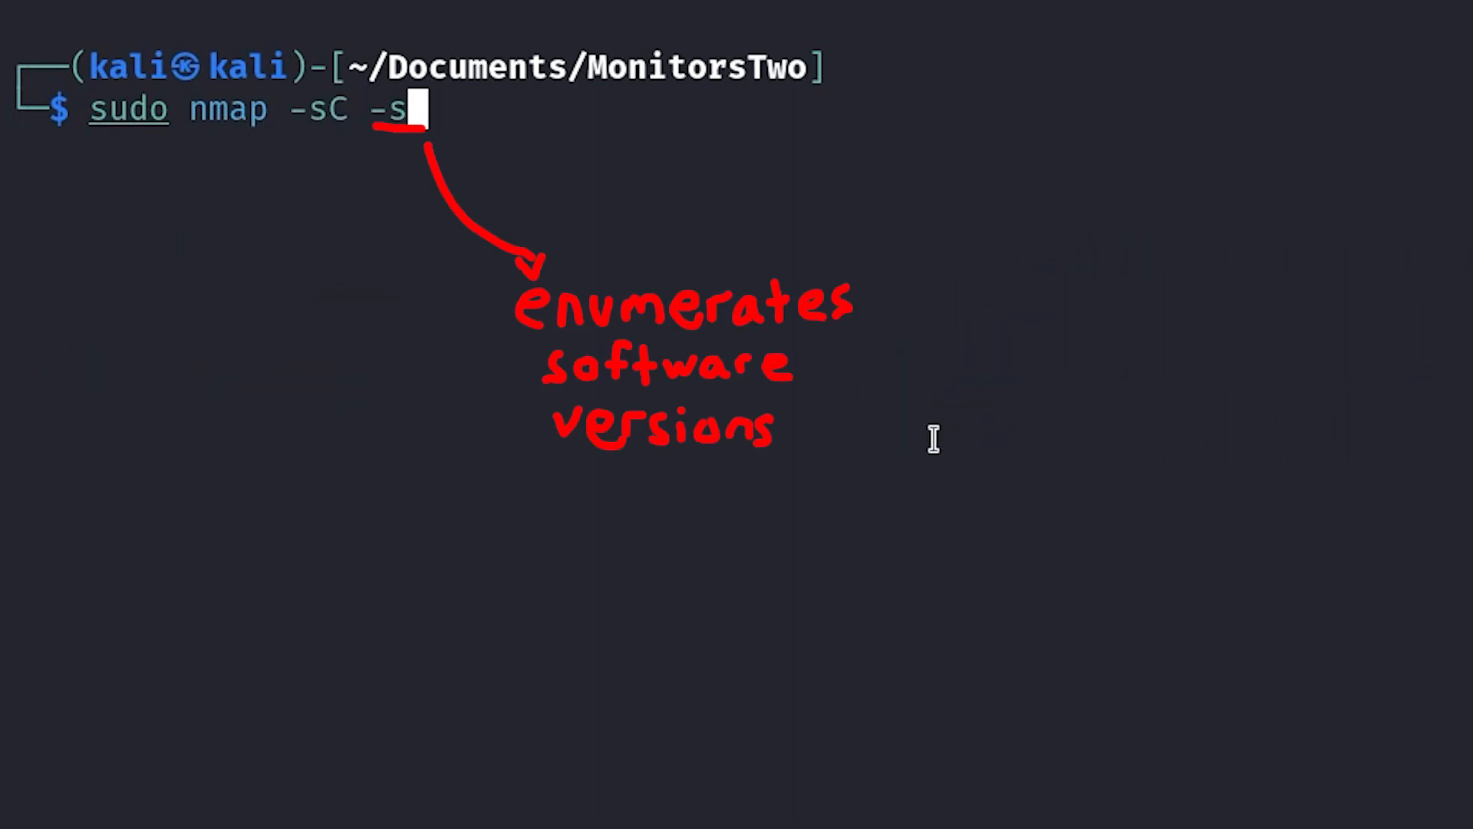
pyautogui.write('V -p-')
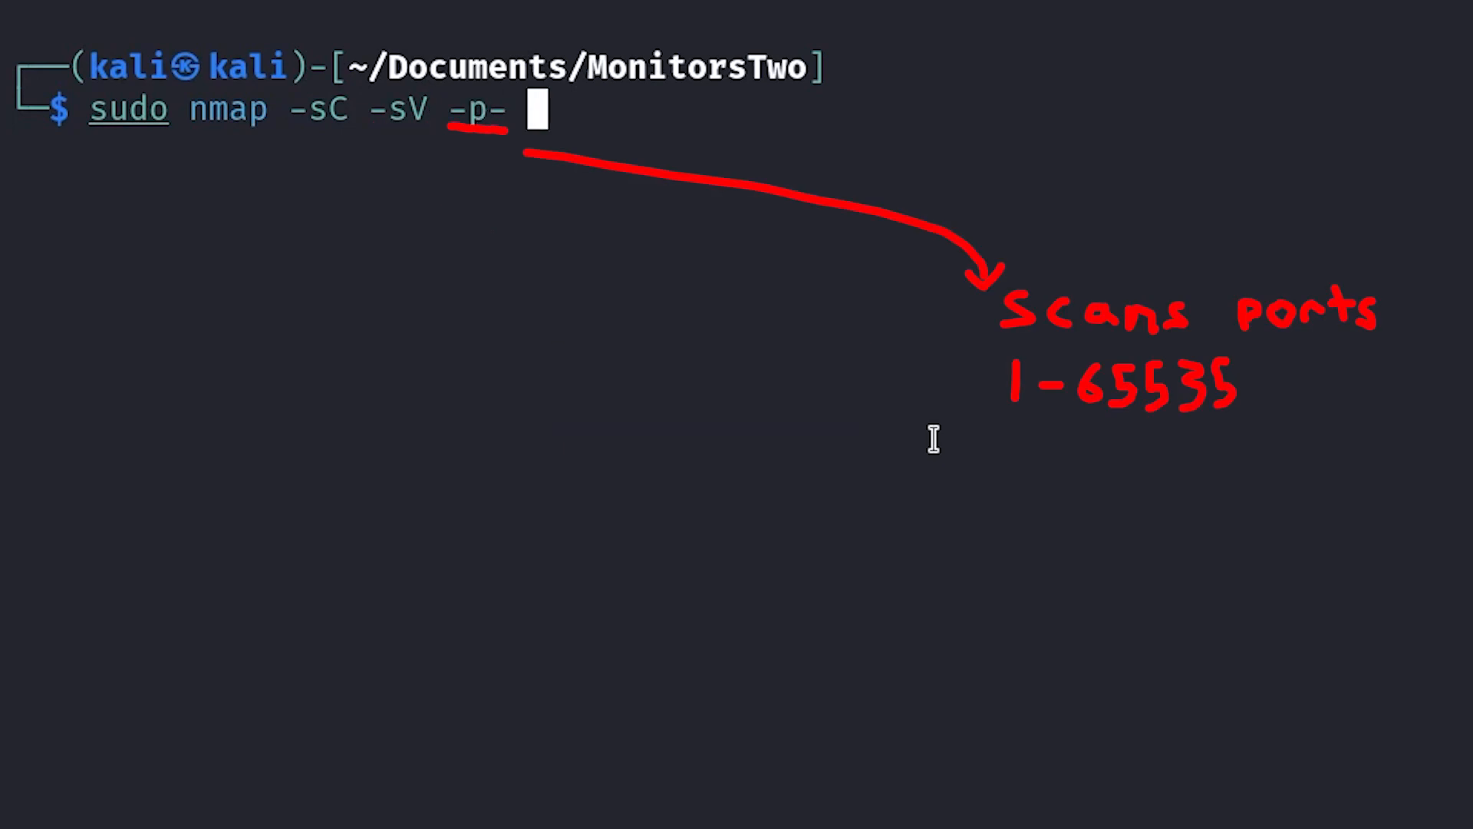
pyautogui.write('10.10.11.211 >')
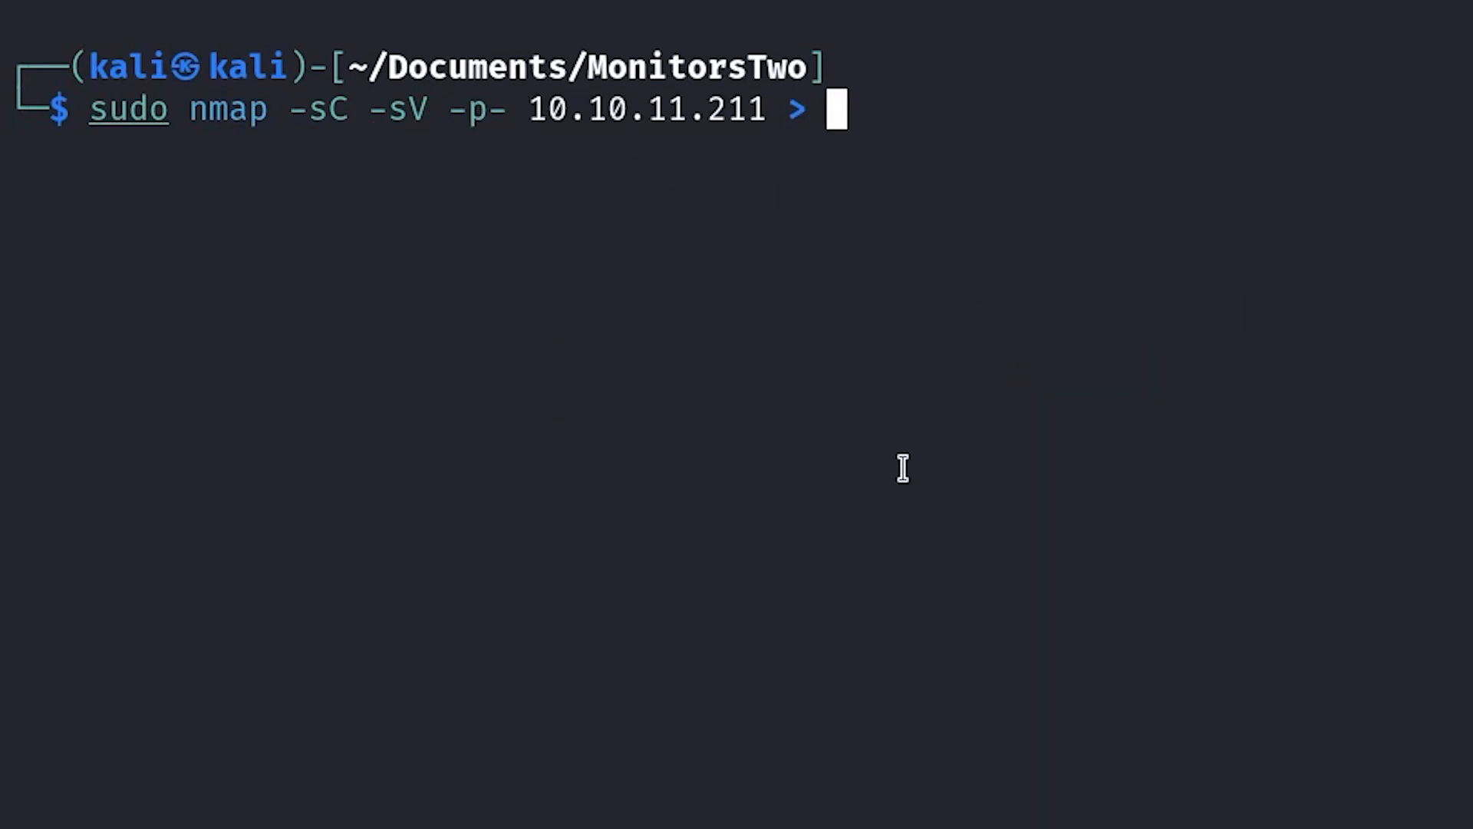
pyautogui.write('cat nmap.out')
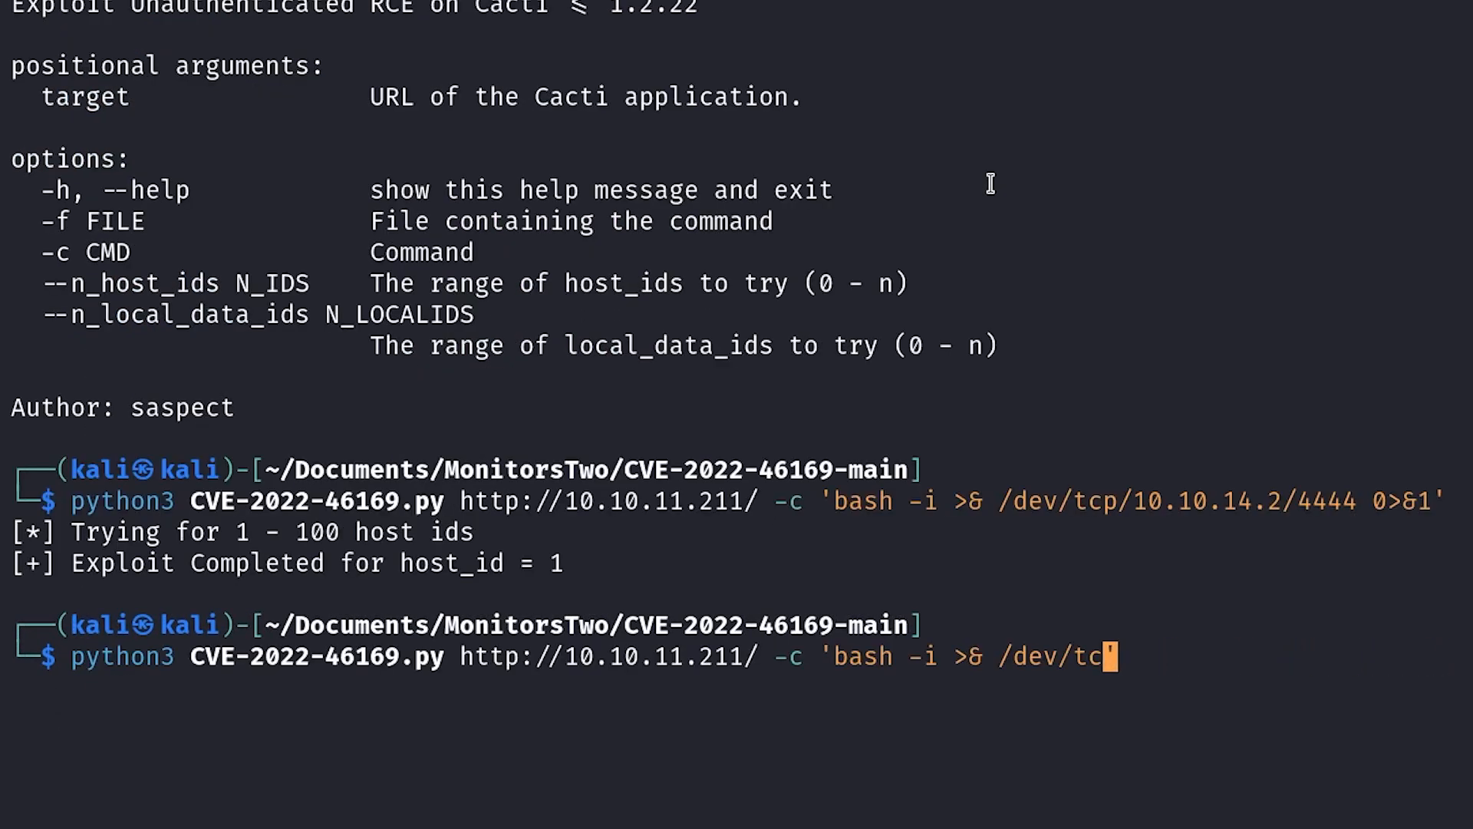
# Fix the last octet of the callback IP in the reverse-shell command and rerun the exploit.
pyautogui.click(803, 59)
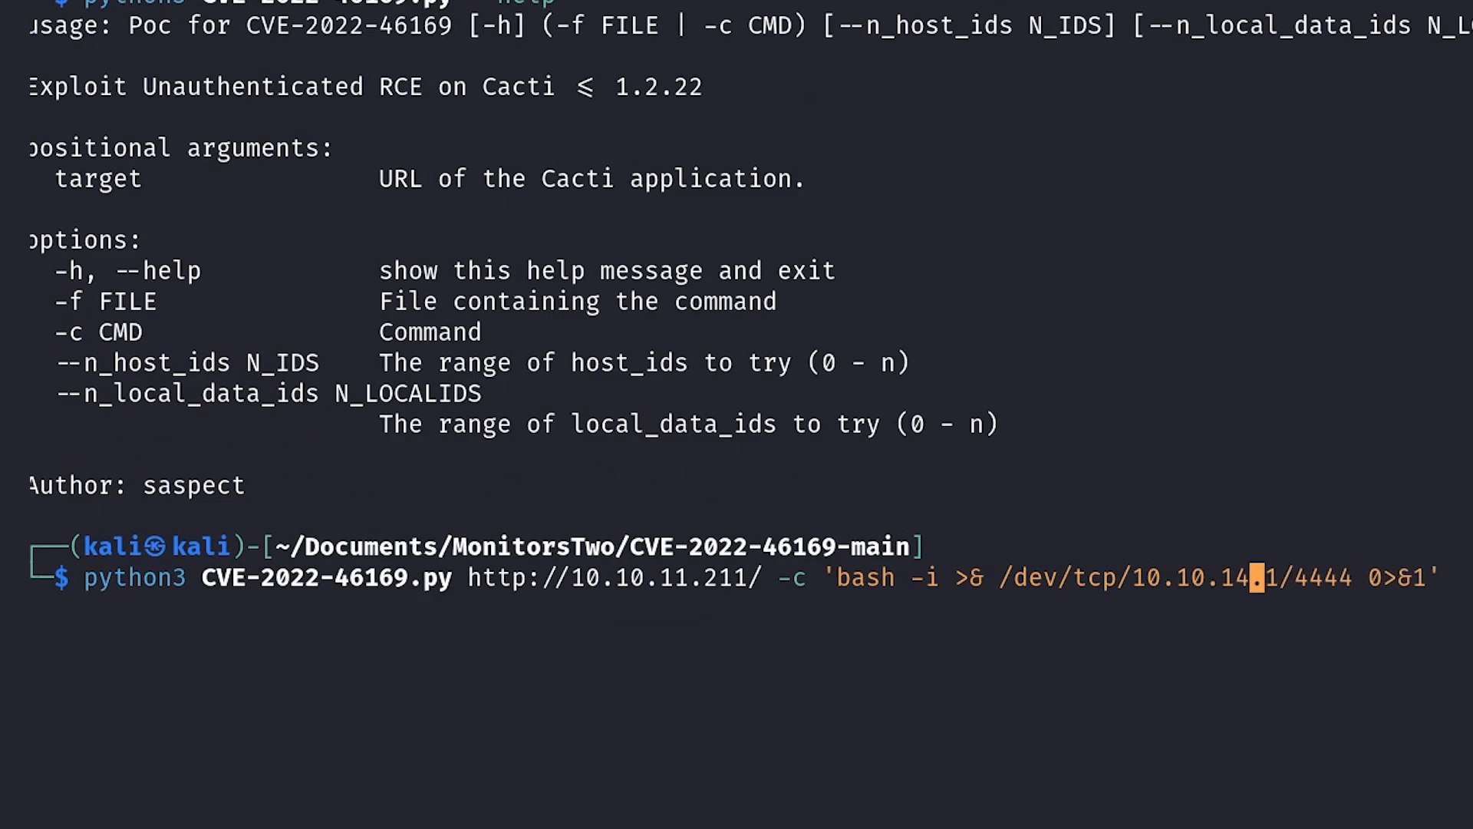
pyautogui.click(827, 35)
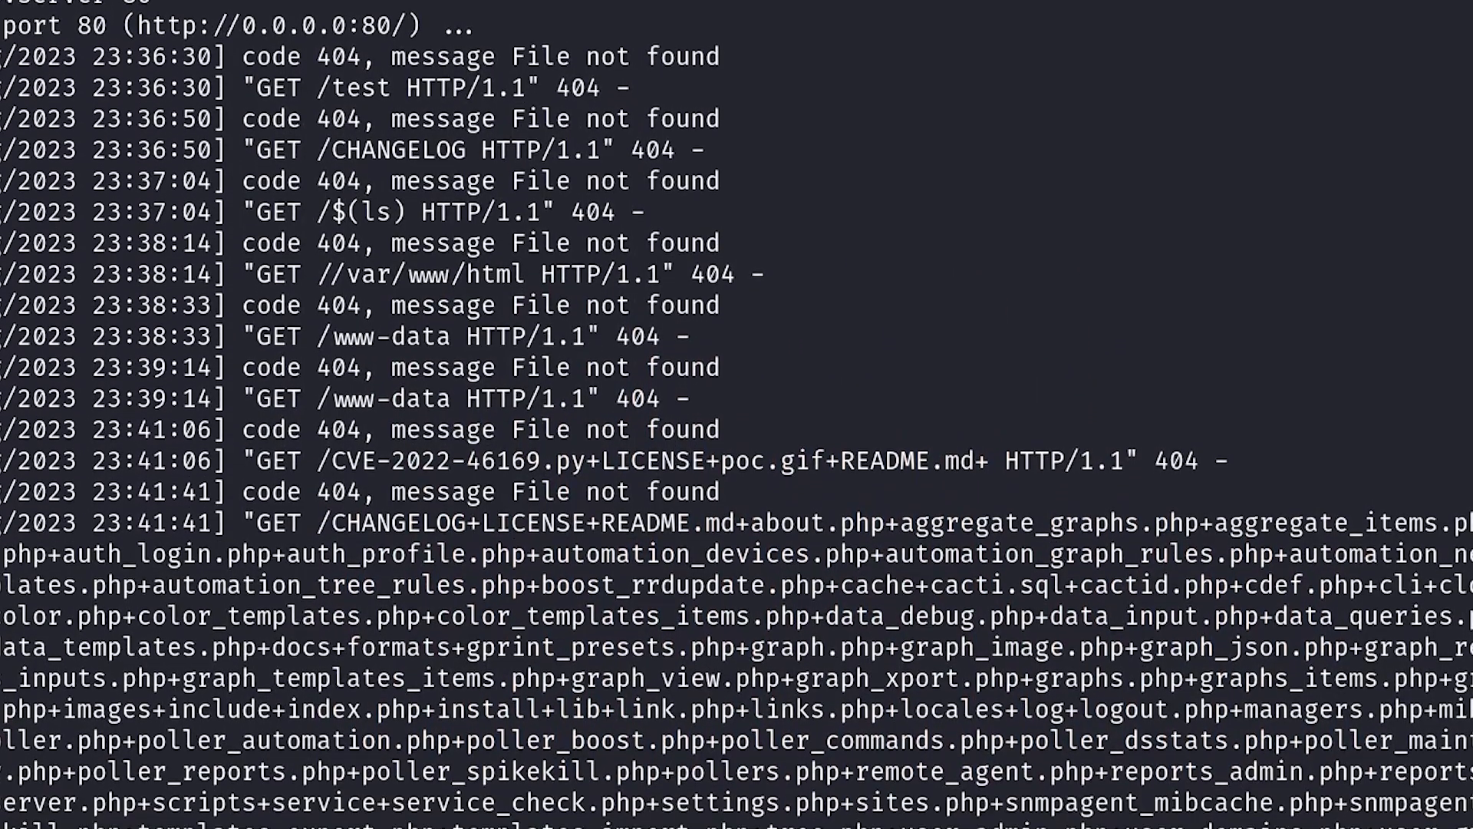
# Scroll the python http.server log to read the target's file listing in the GET requests.
pyautogui.scroll(-3)
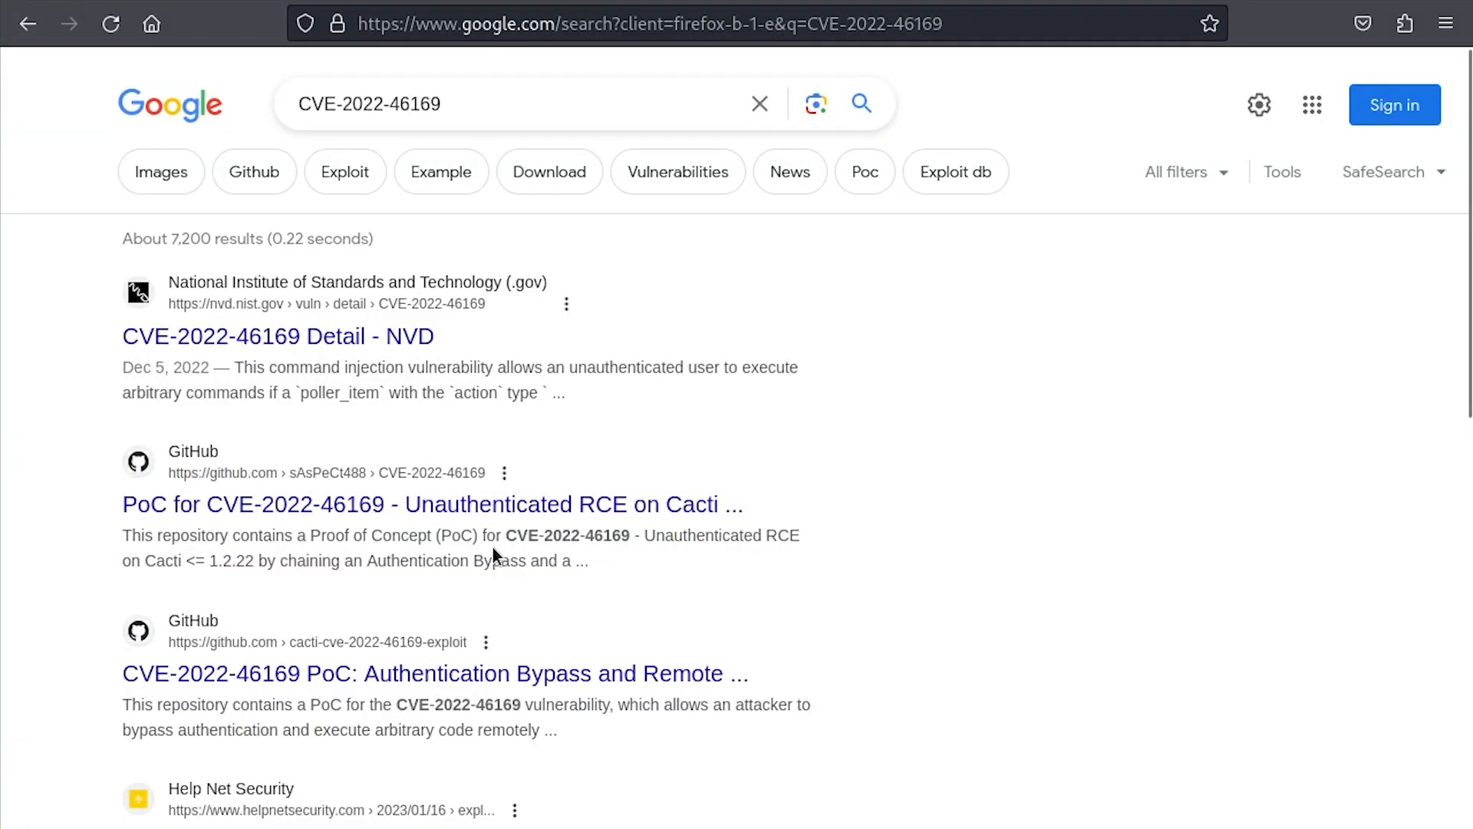
# Open the GitHub proof-of-concept result for CVE-2022-46169 from the Google search.
pyautogui.click(432, 504)
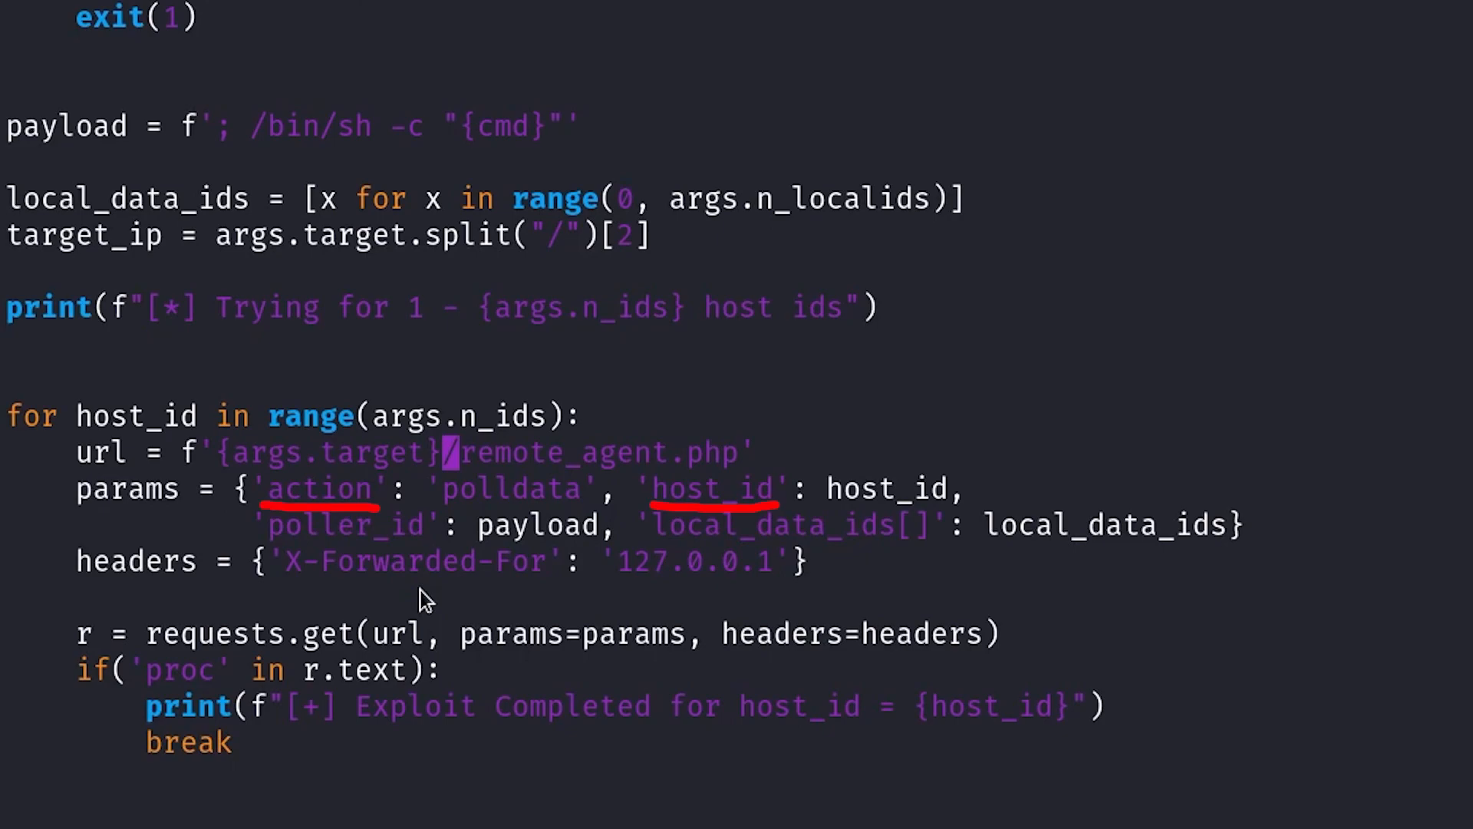
# Select the remote_agent.php request URL in CVE-2022-46169.py and read through the payload code.
pyautogui.moveTo(262, 545); pyautogui.dragTo(939, 545)
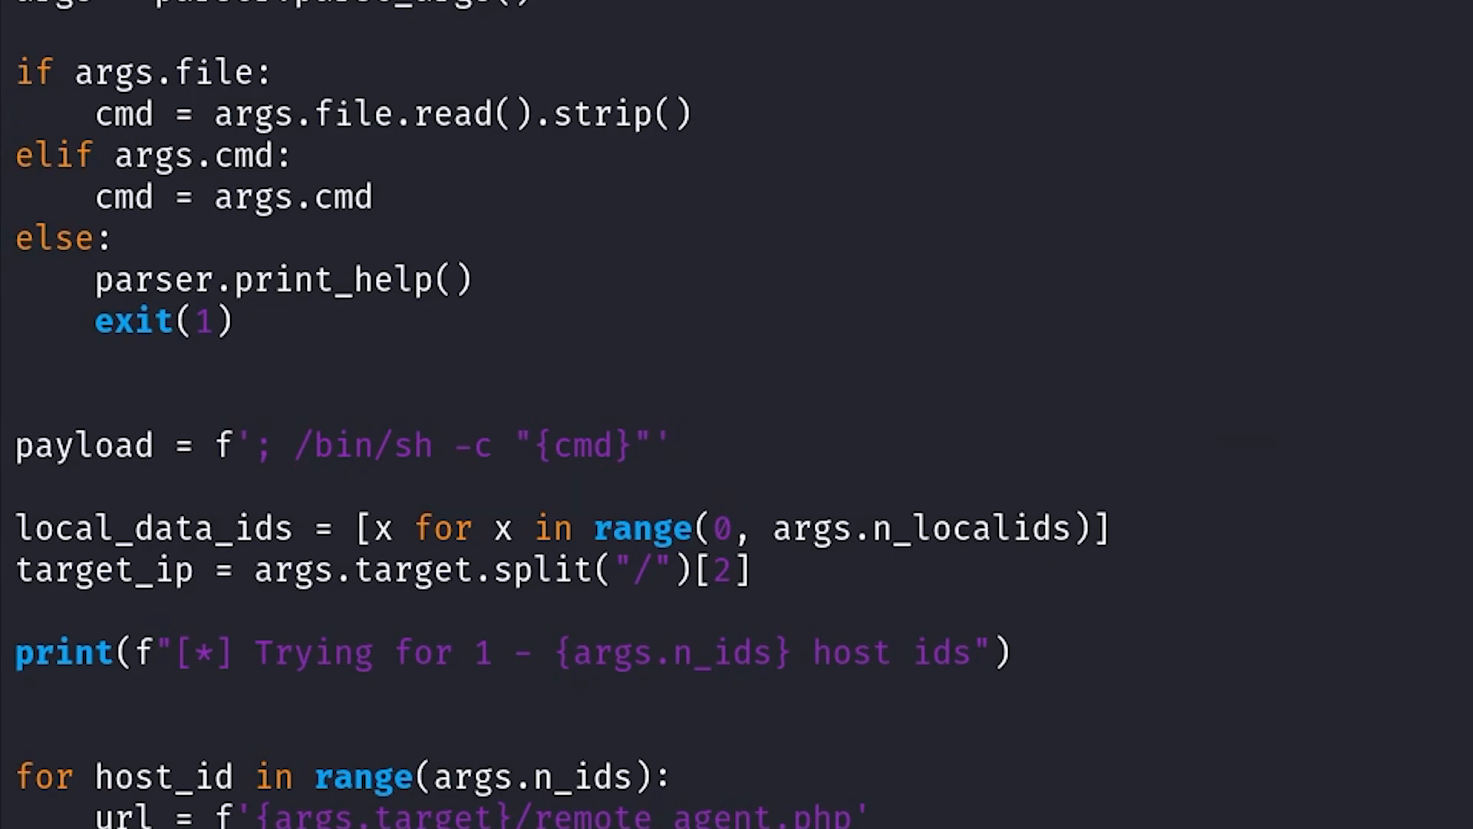
pyautogui.scroll(-3)
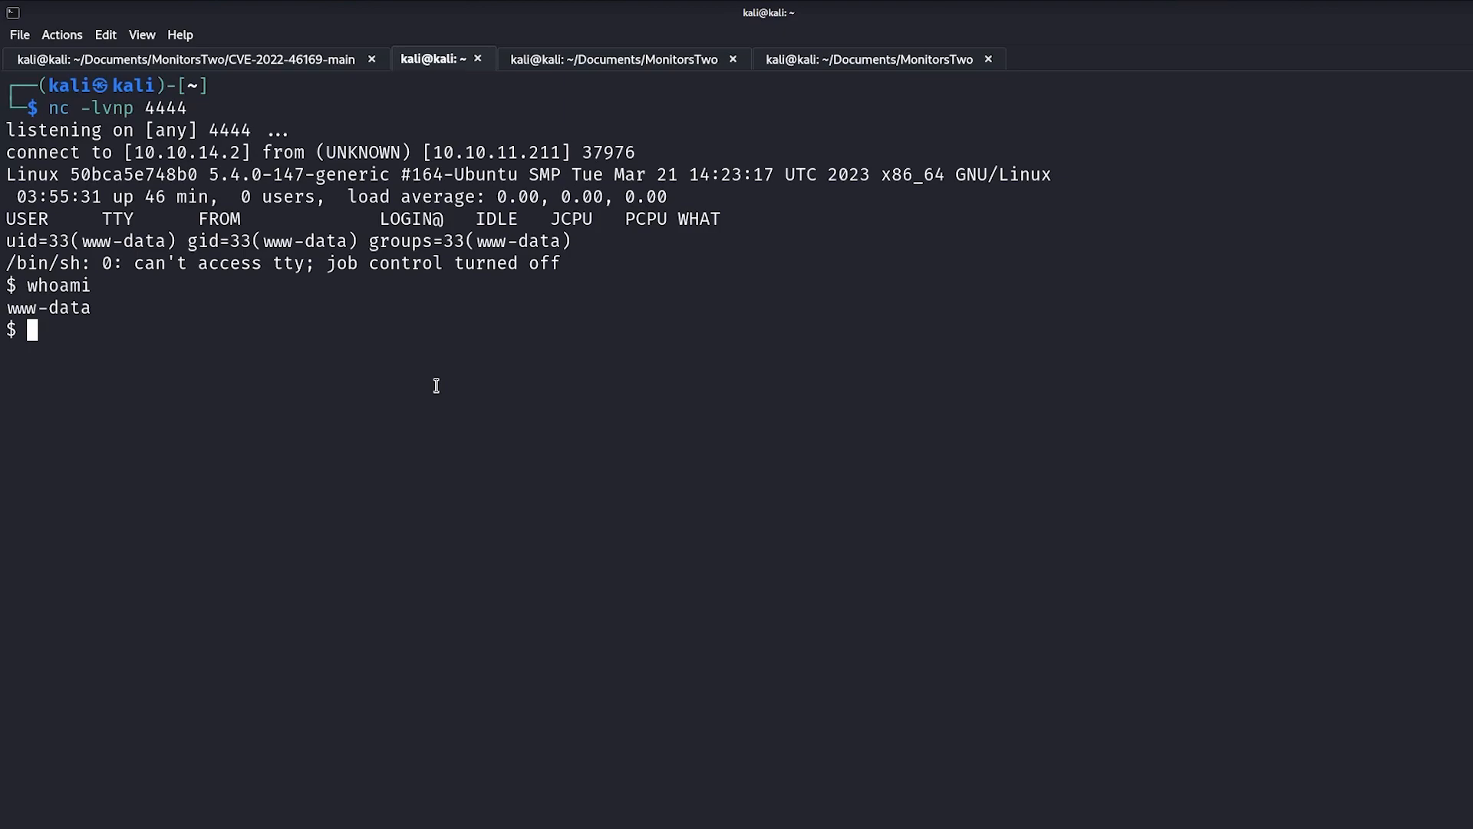
# Run ls in the www-data shell and scroll the linpeas output to the SUID binaries listing capsh.
pyautogui.write('ls')
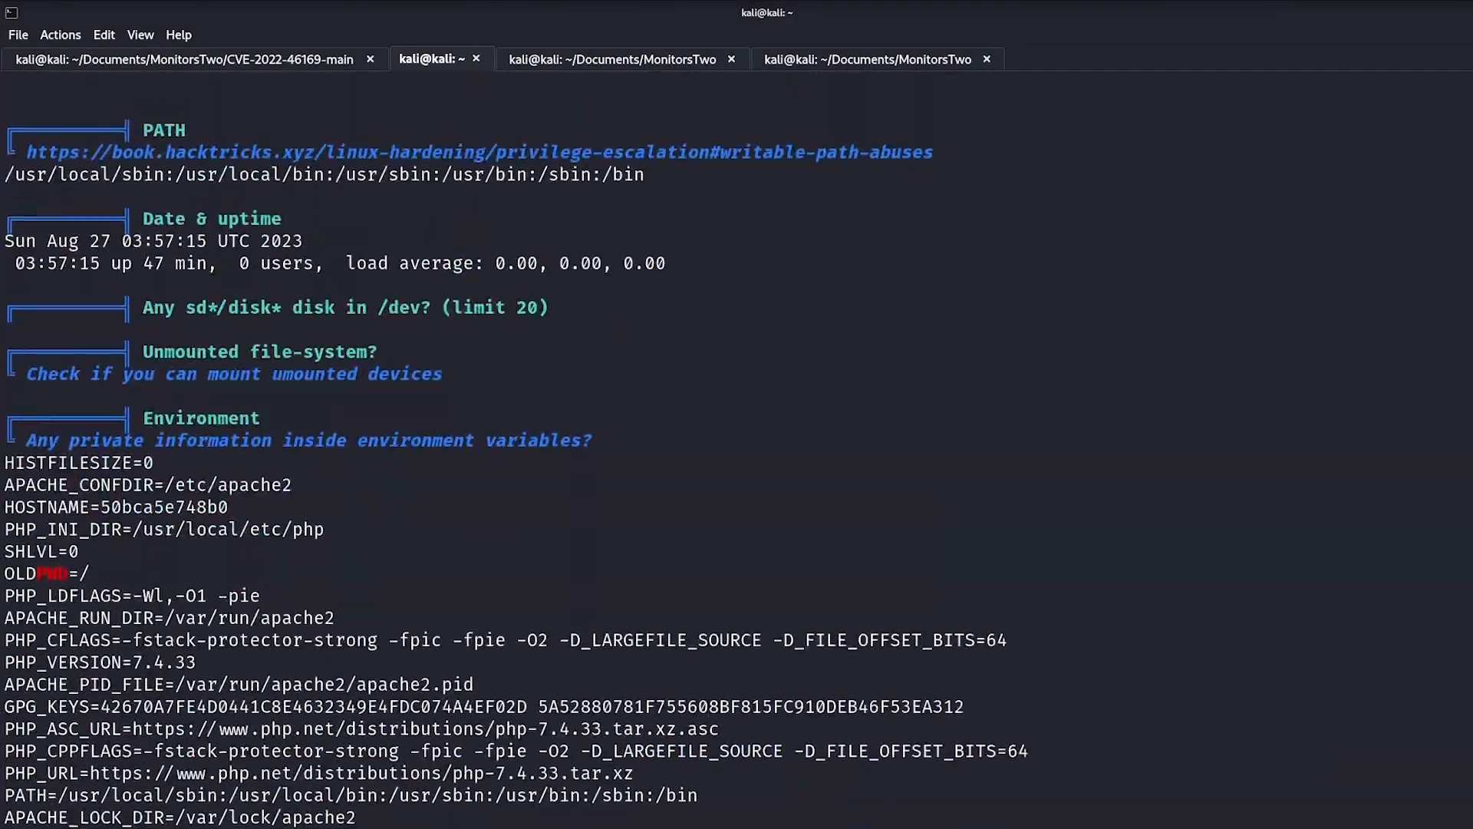
pyautogui.scroll(-3)
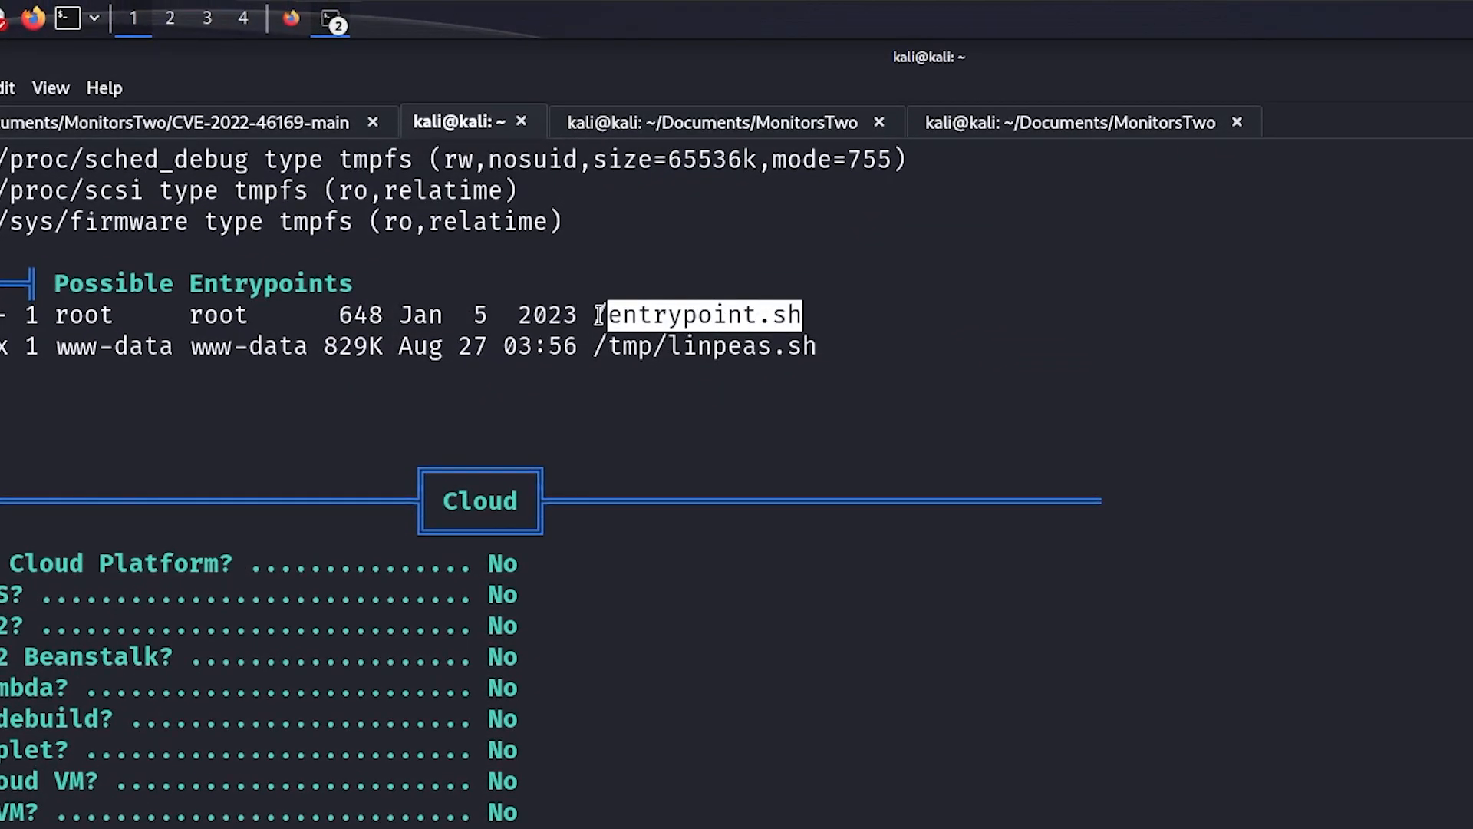
pyautogui.scroll(-3)
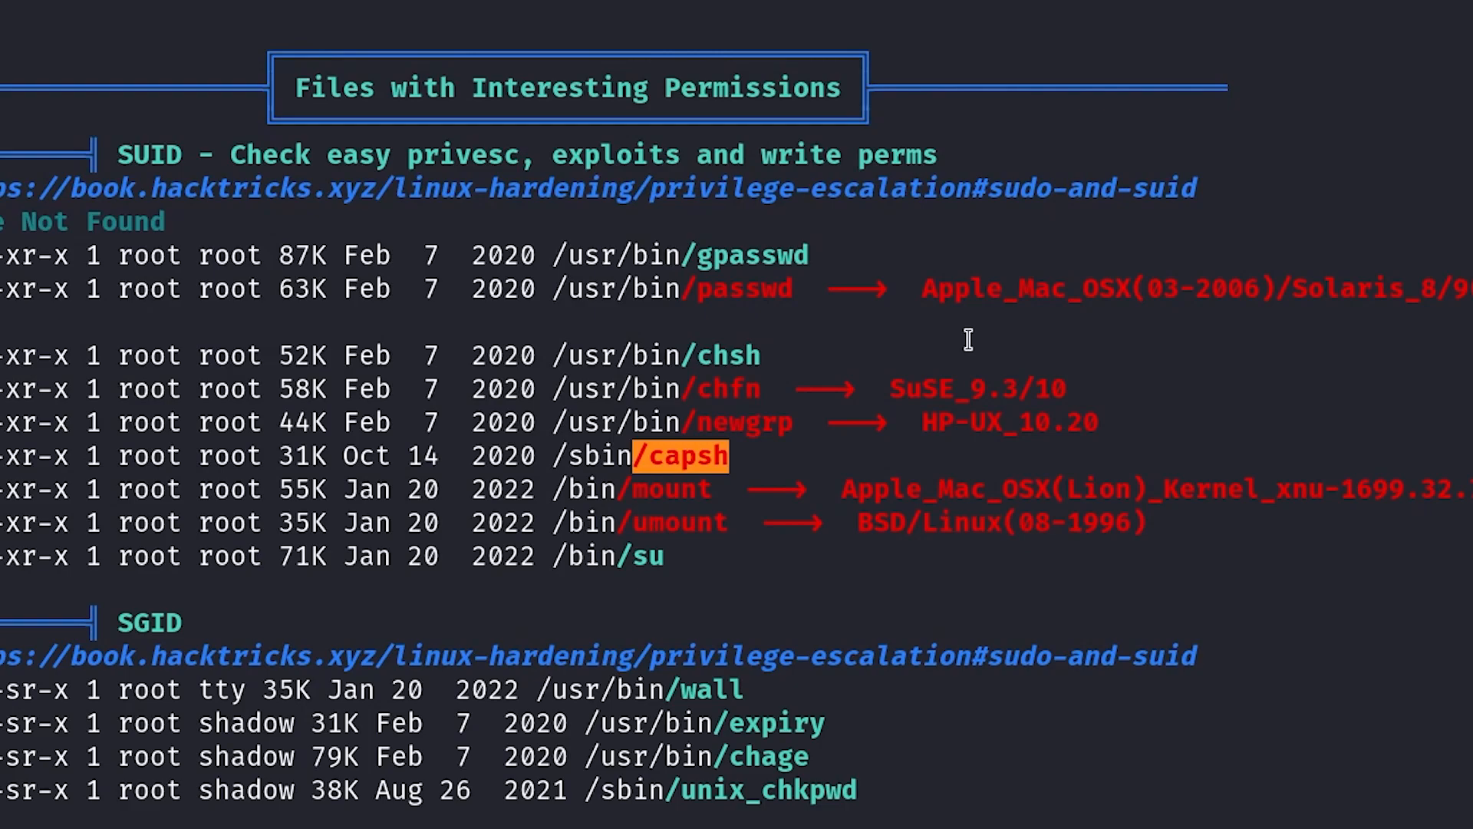
pyautogui.scroll(-3)
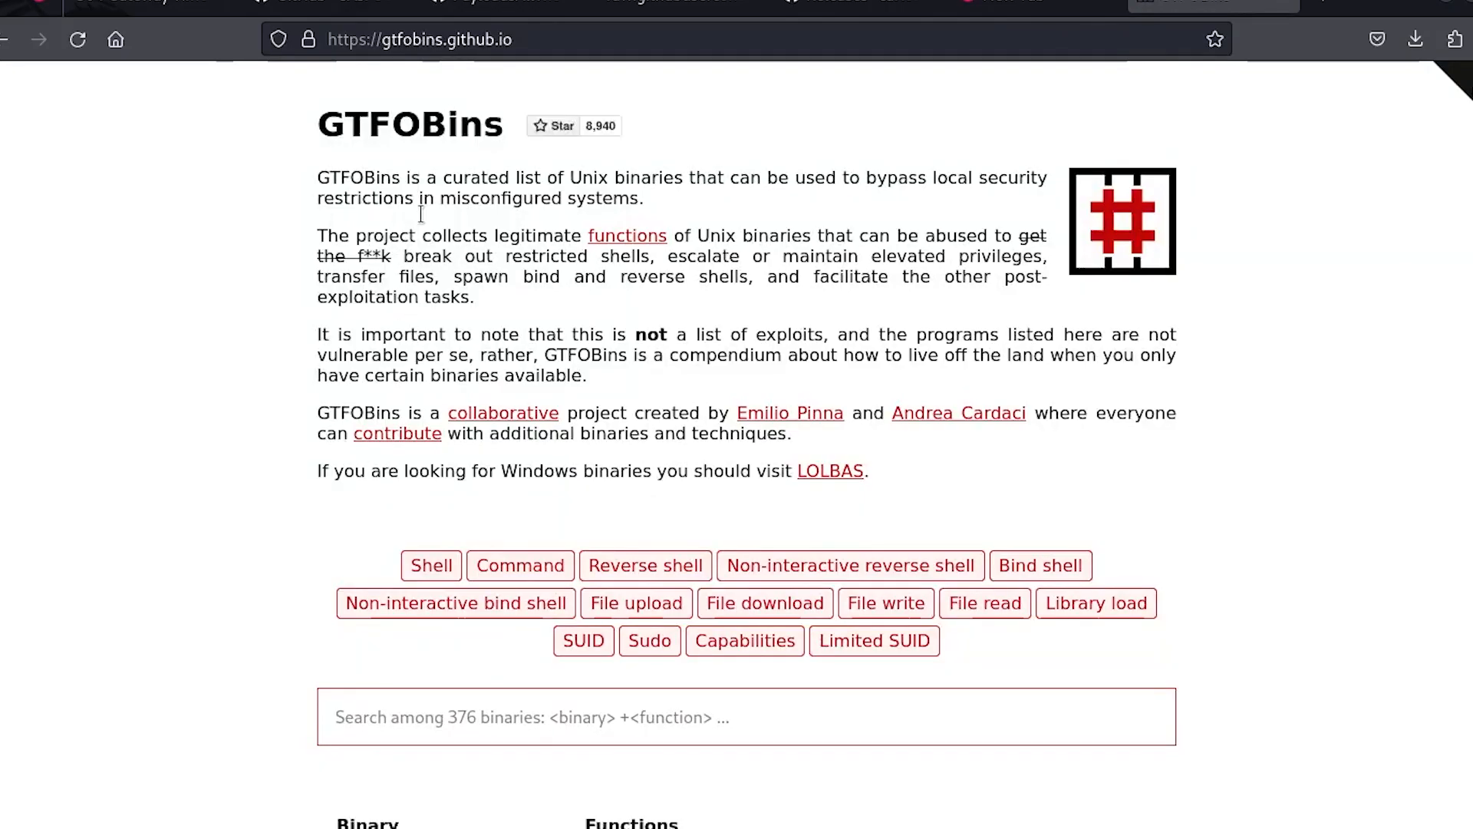
# Search GTFOBins for capsh and open its entry with the SUID escalation technique.
pyautogui.write('capsh')
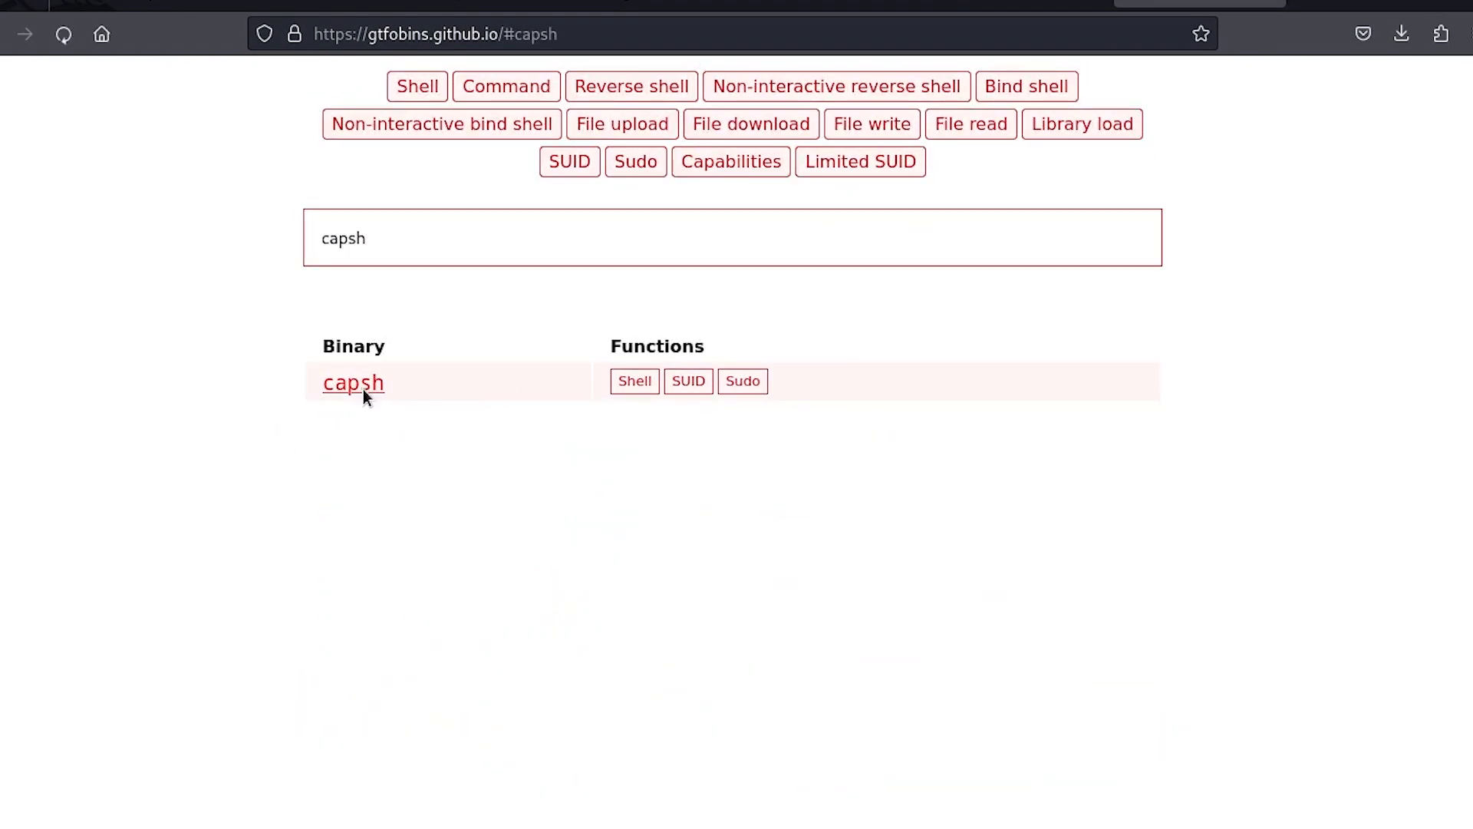
pyautogui.click(353, 382)
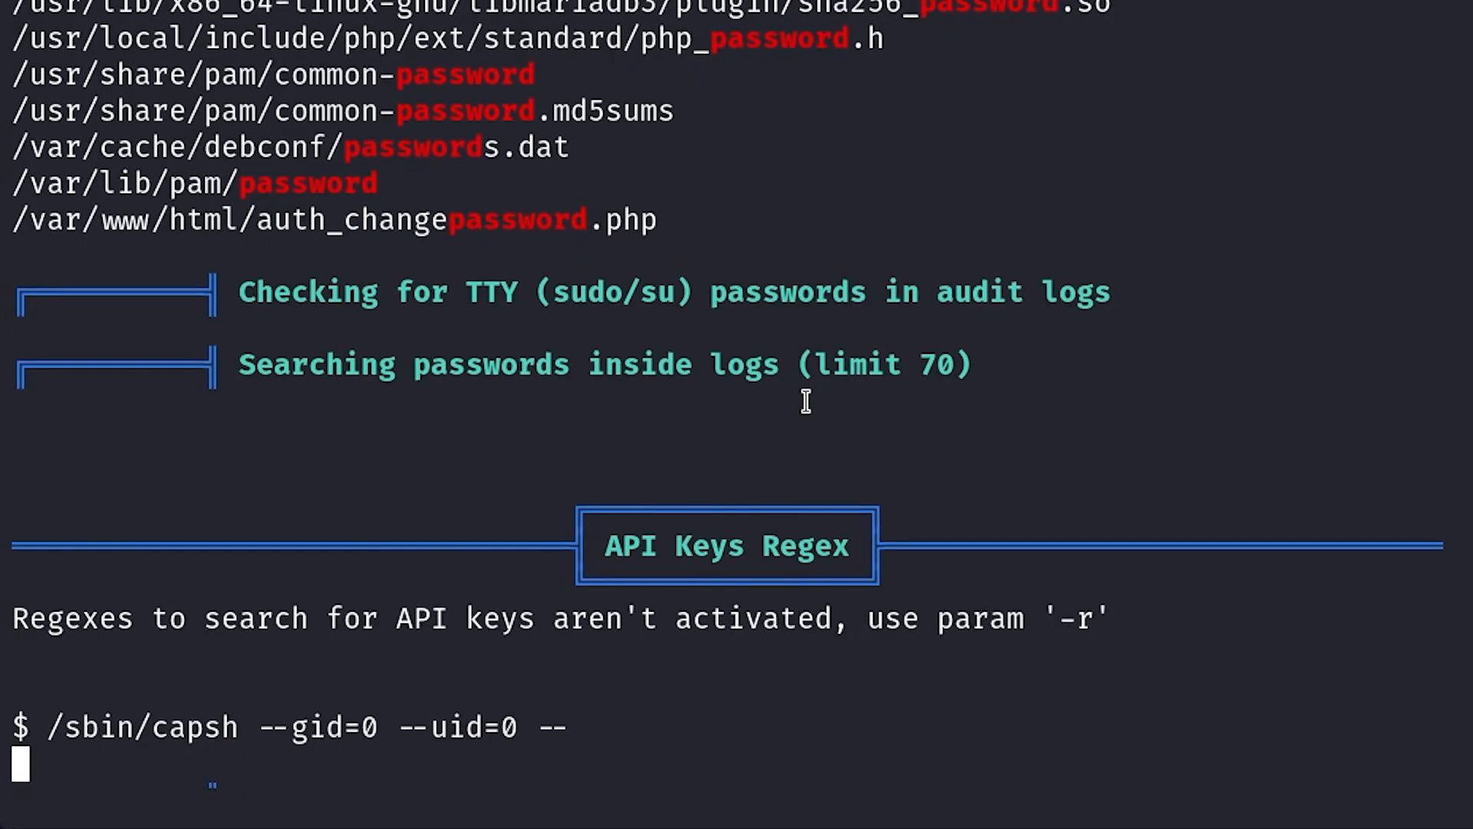
# Confirm whoami in the container and read entrypoint.sh to recover the host user's credentials.
pyautogui.write('whoami')
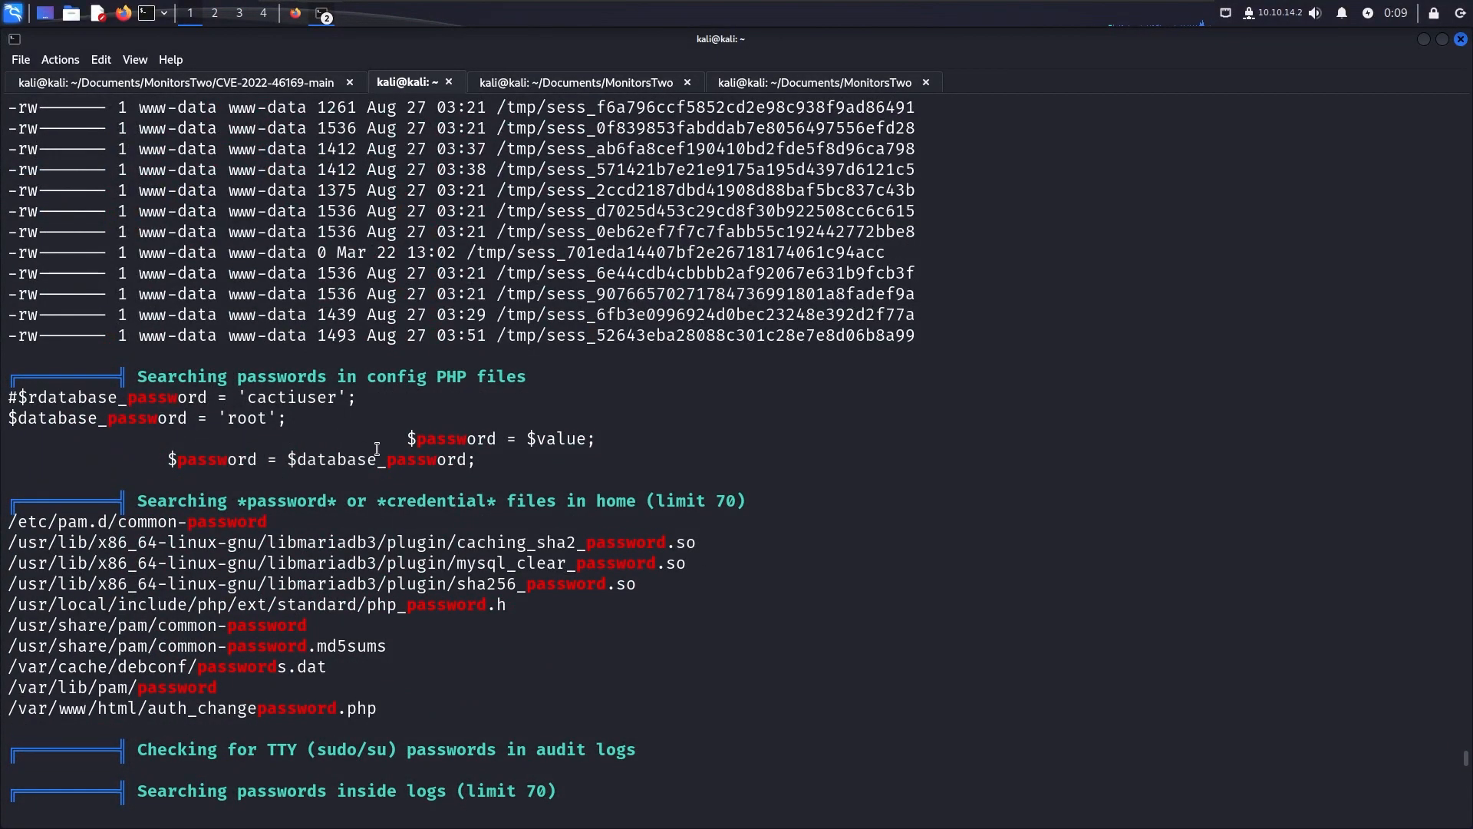
pyautogui.scroll(-3)
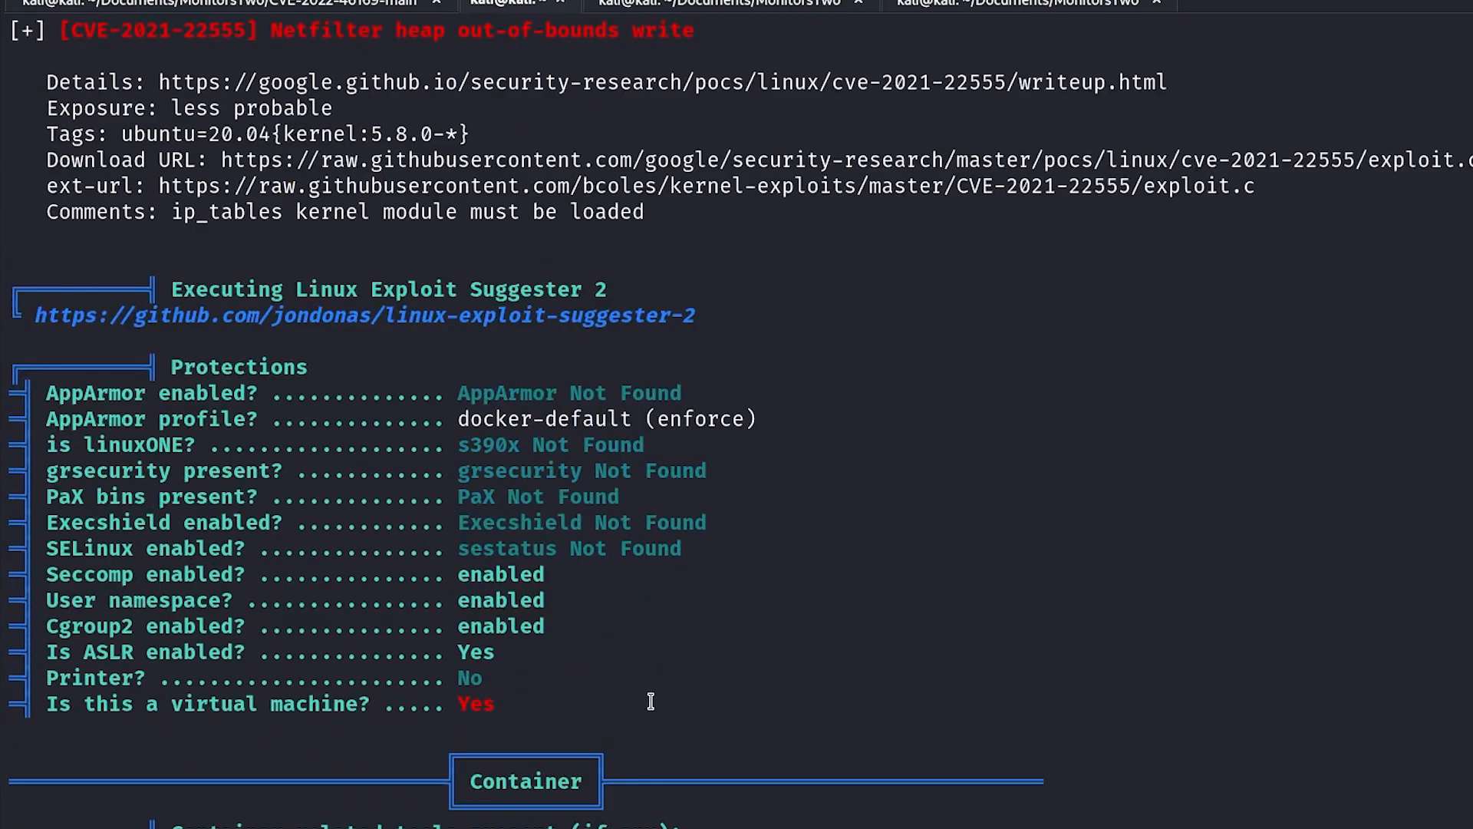
pyautogui.scroll(-3)
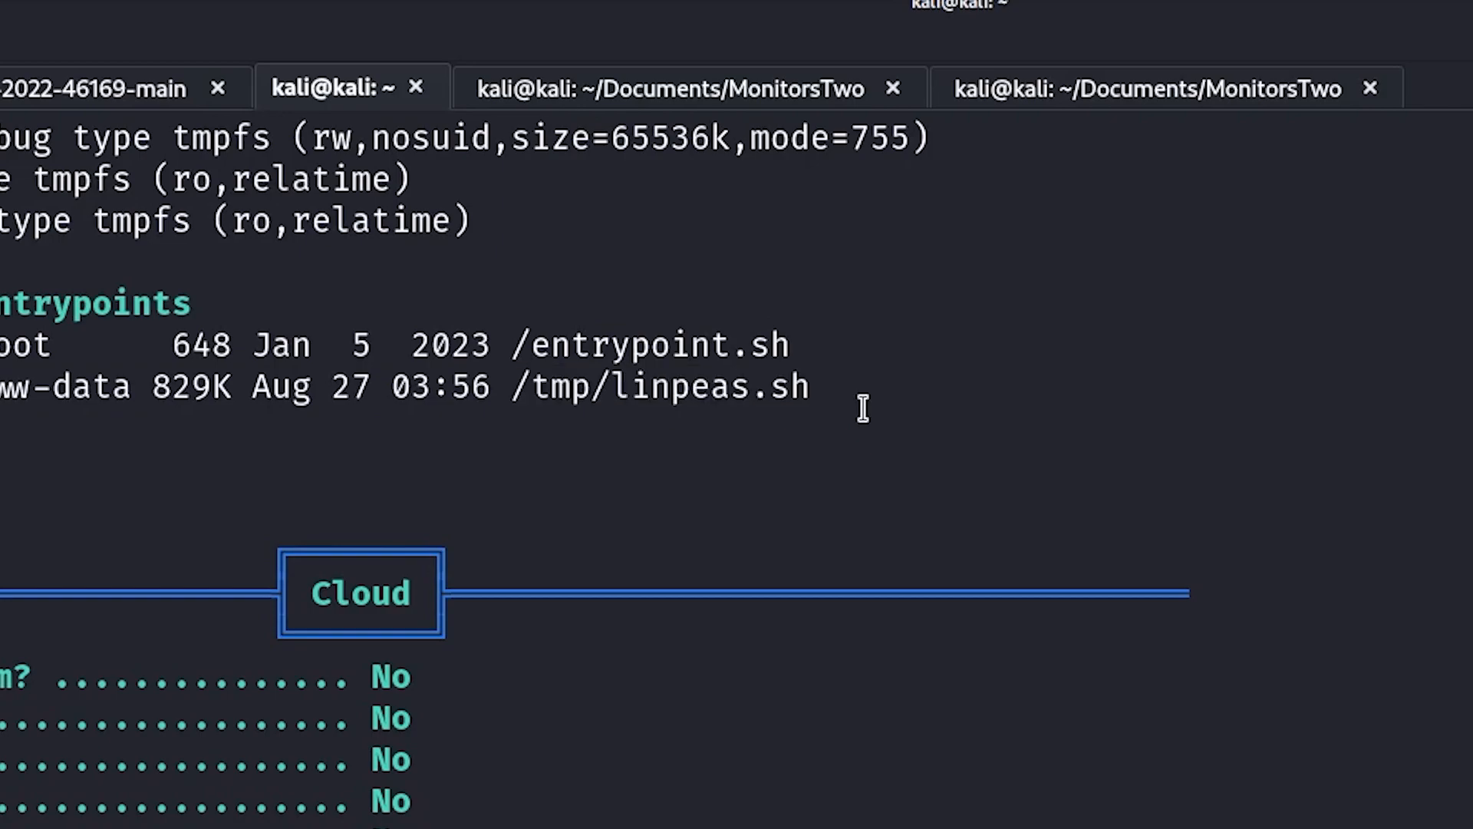
pyautogui.write('cat entrypoint.sh')
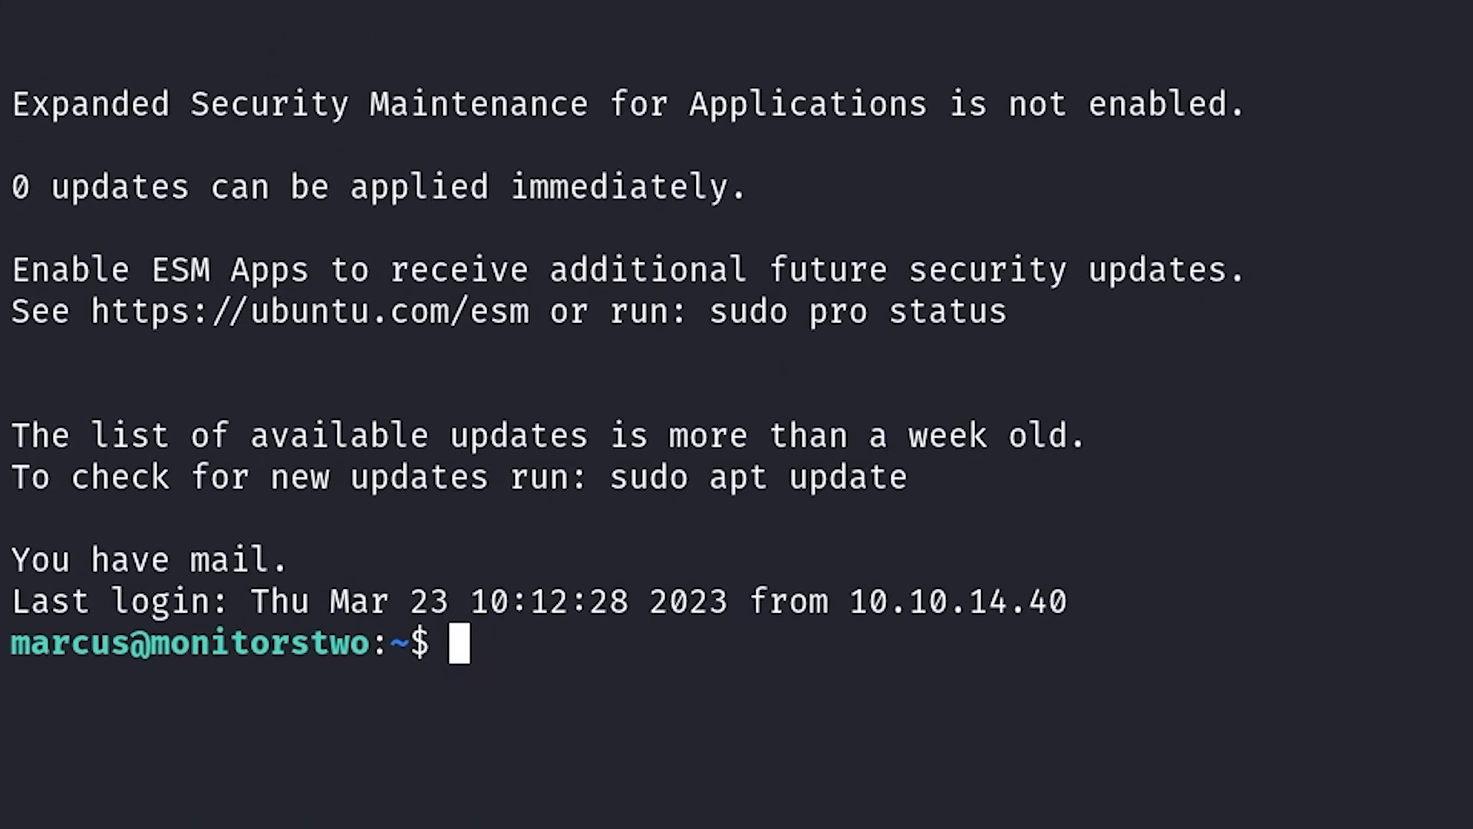
# Check sudo -l as marcus, run ./linpeas.sh, and pick out runc from the Container section to research.
pyautogui.write('sudo -l')
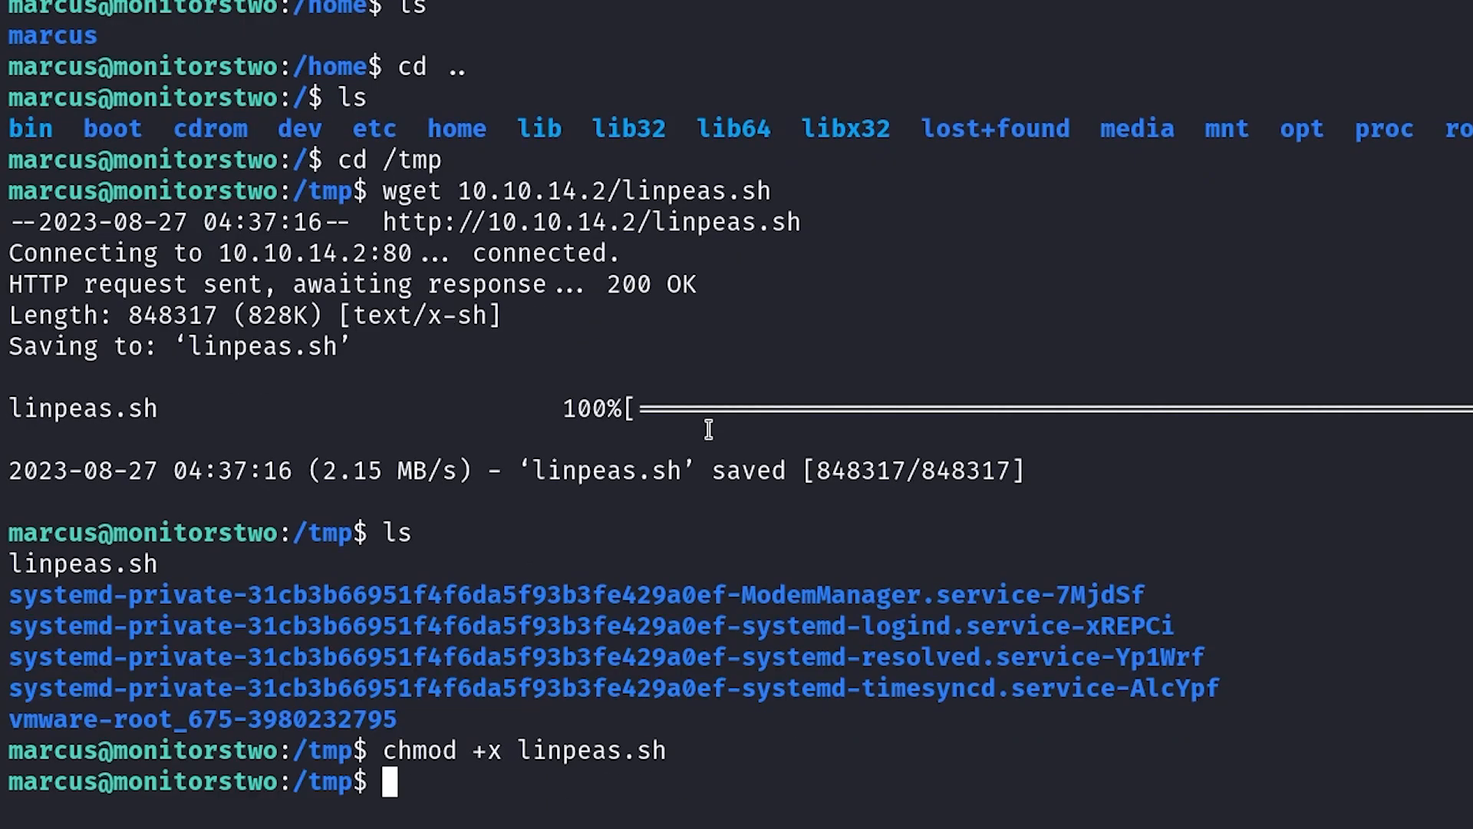
pyautogui.write('./linpeas.sh')
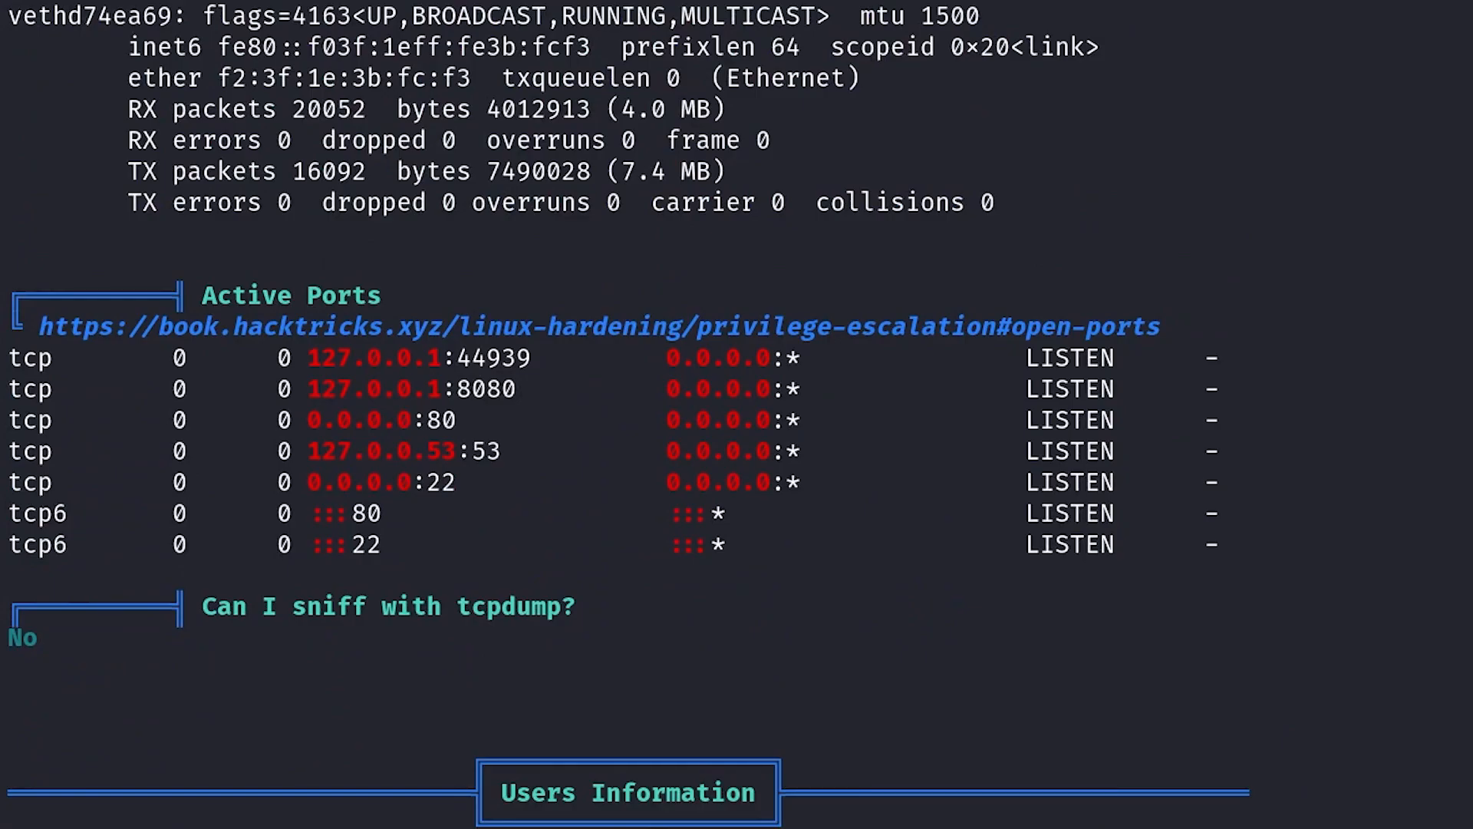
pyautogui.scroll(-3)
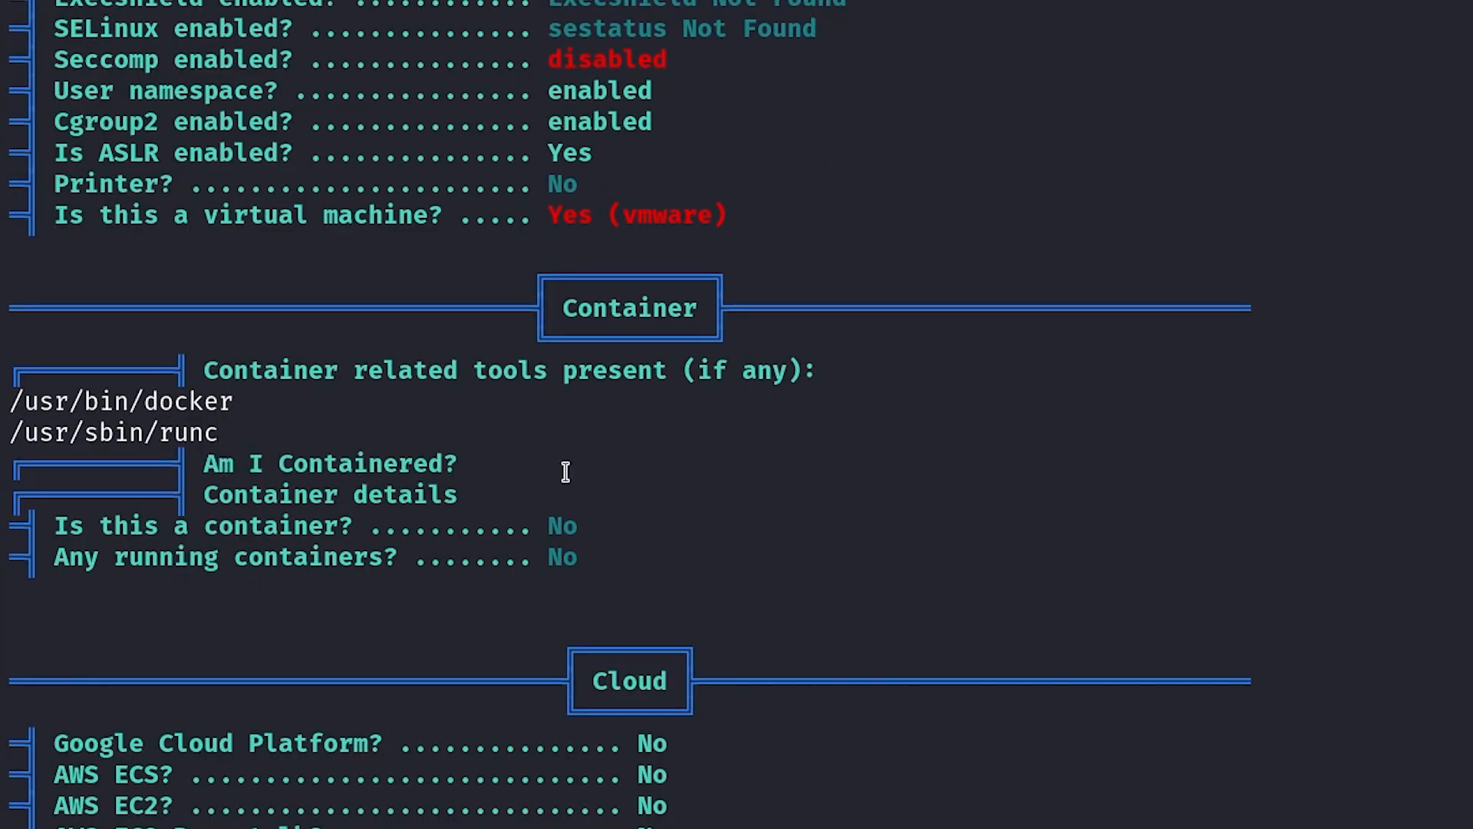
pyautogui.doubleClick(119, 433)
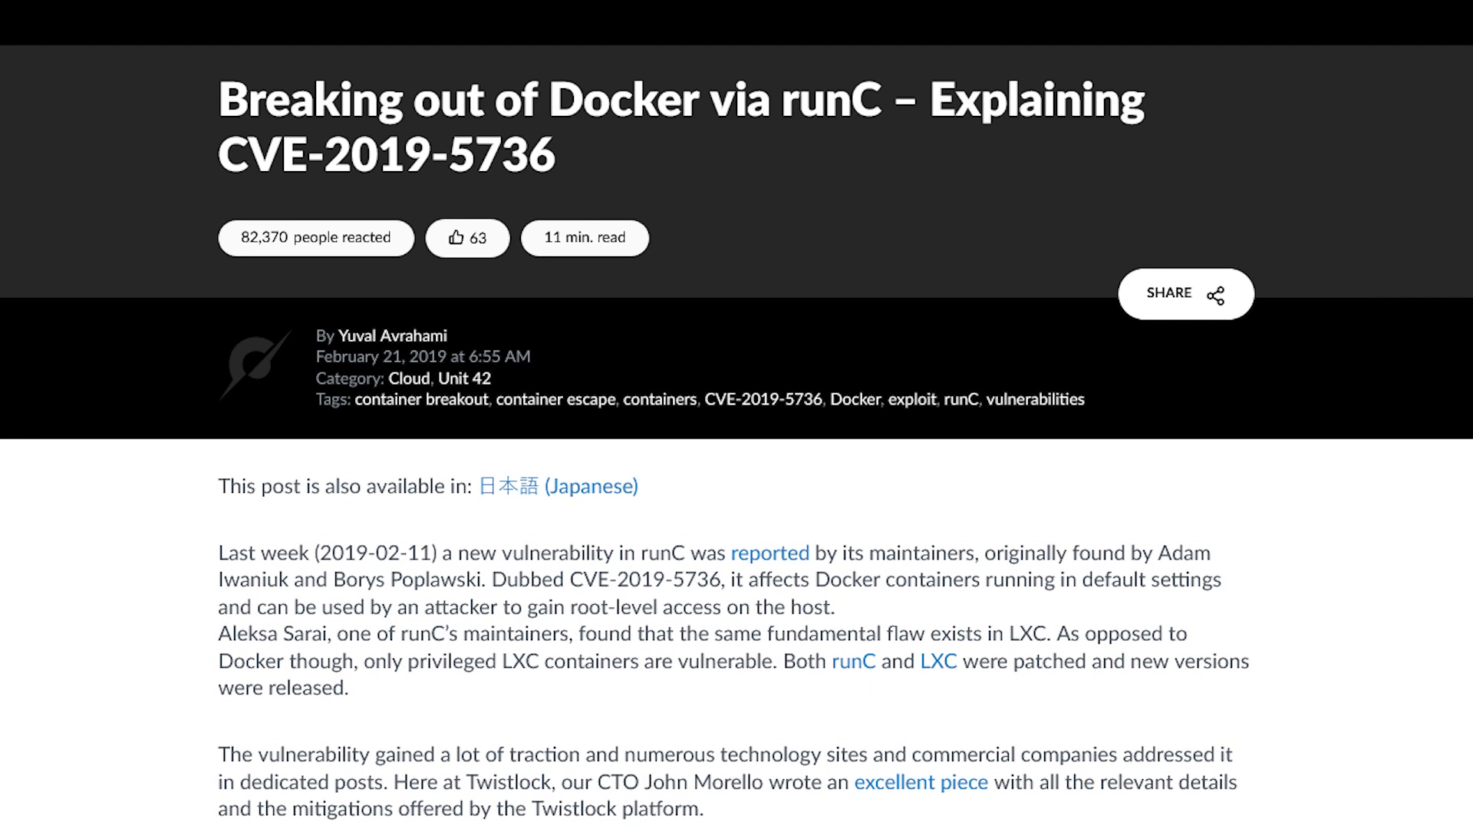
# Scroll through the runC breakout post and the CVE-2021-41091 README to the exploitation steps.
pyautogui.scroll(-3)
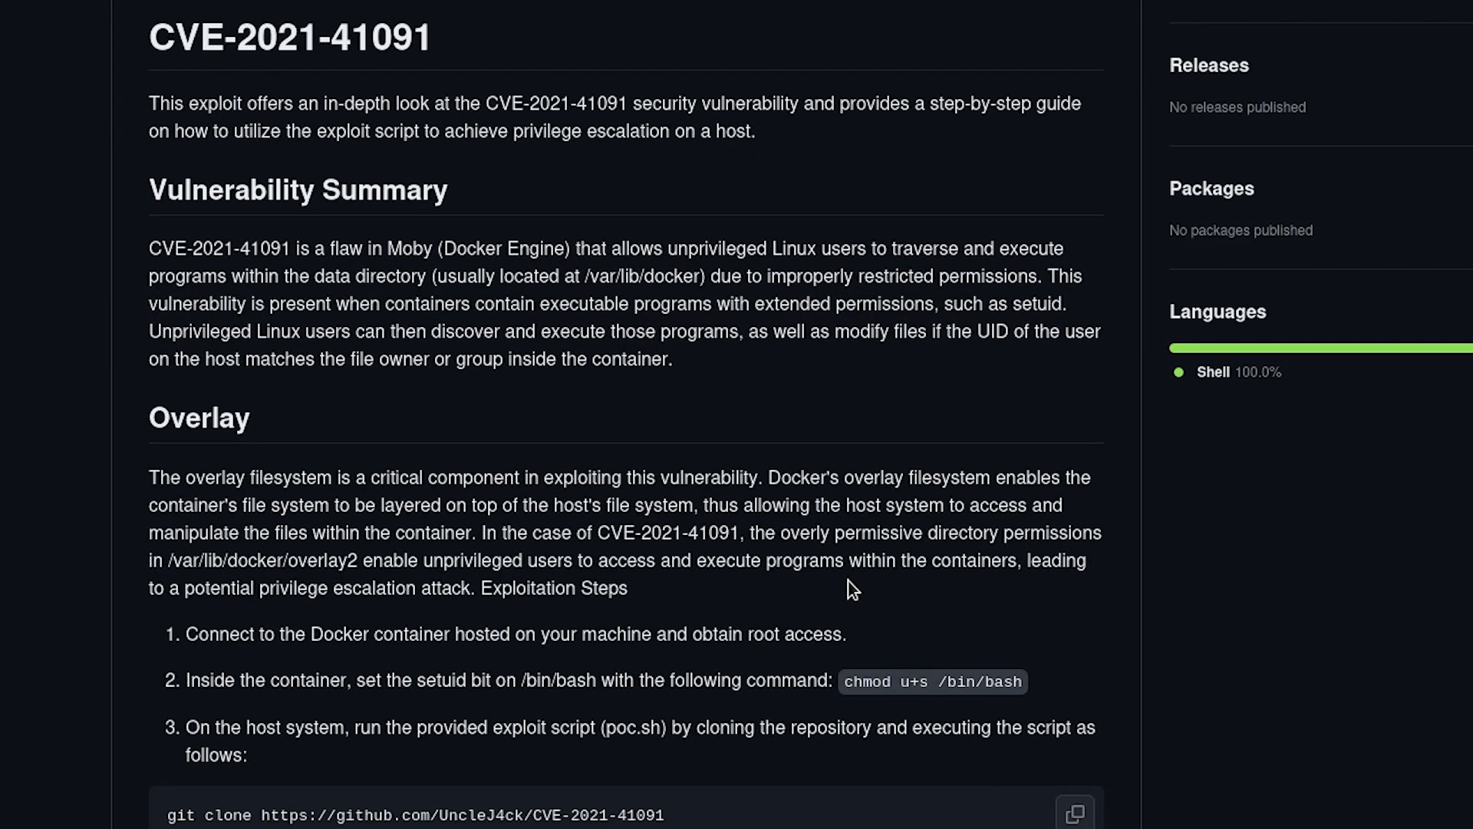
pyautogui.scroll(-3)
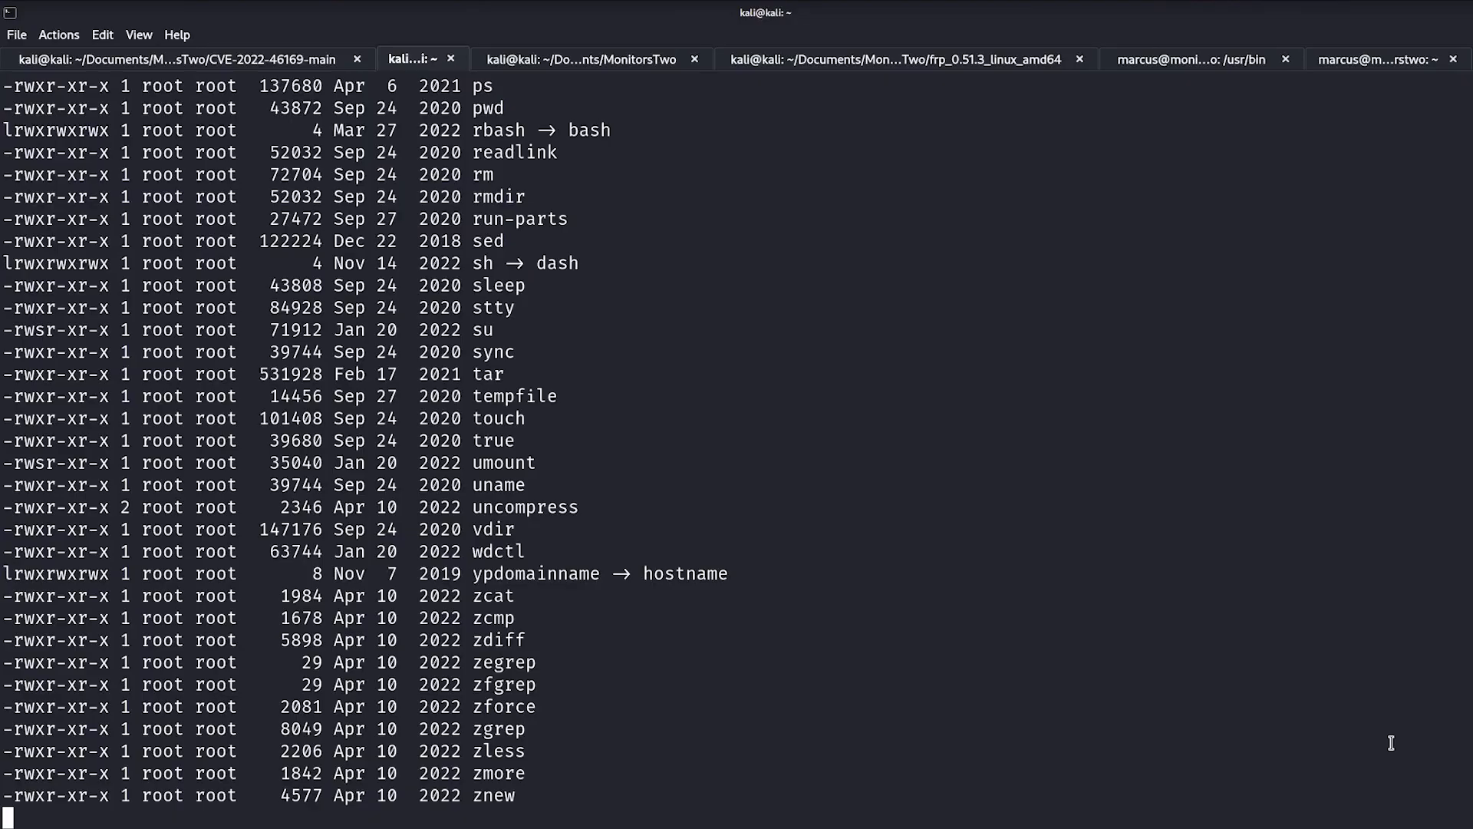
# Make /bin/bash setuid inside the container with chmod u+s.
pyautogui.write('chmod u+s /bin/bash')
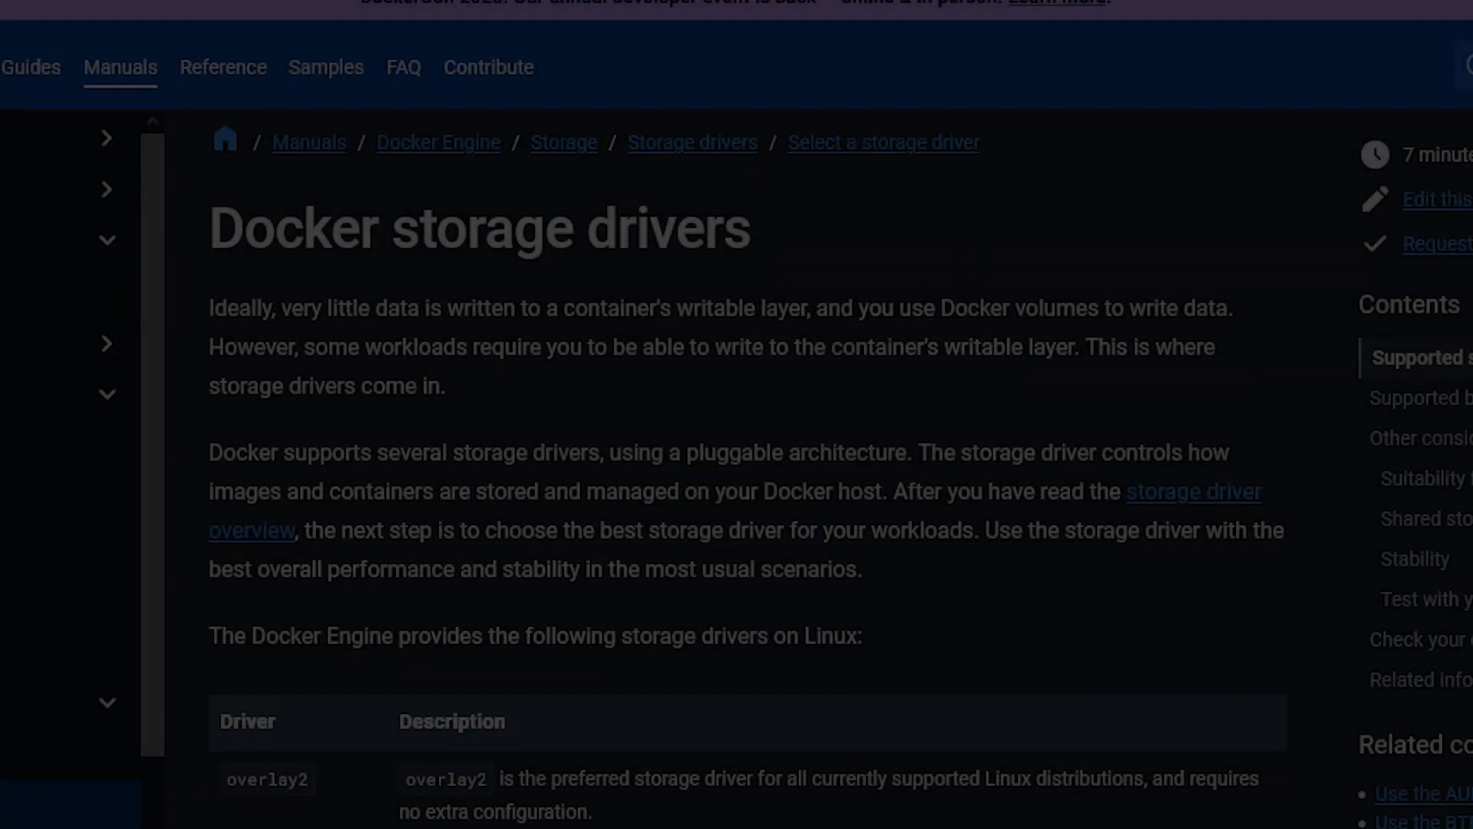
# Scroll the Docker storage drivers page down to the overlay2 driver table.
pyautogui.scroll(-3)
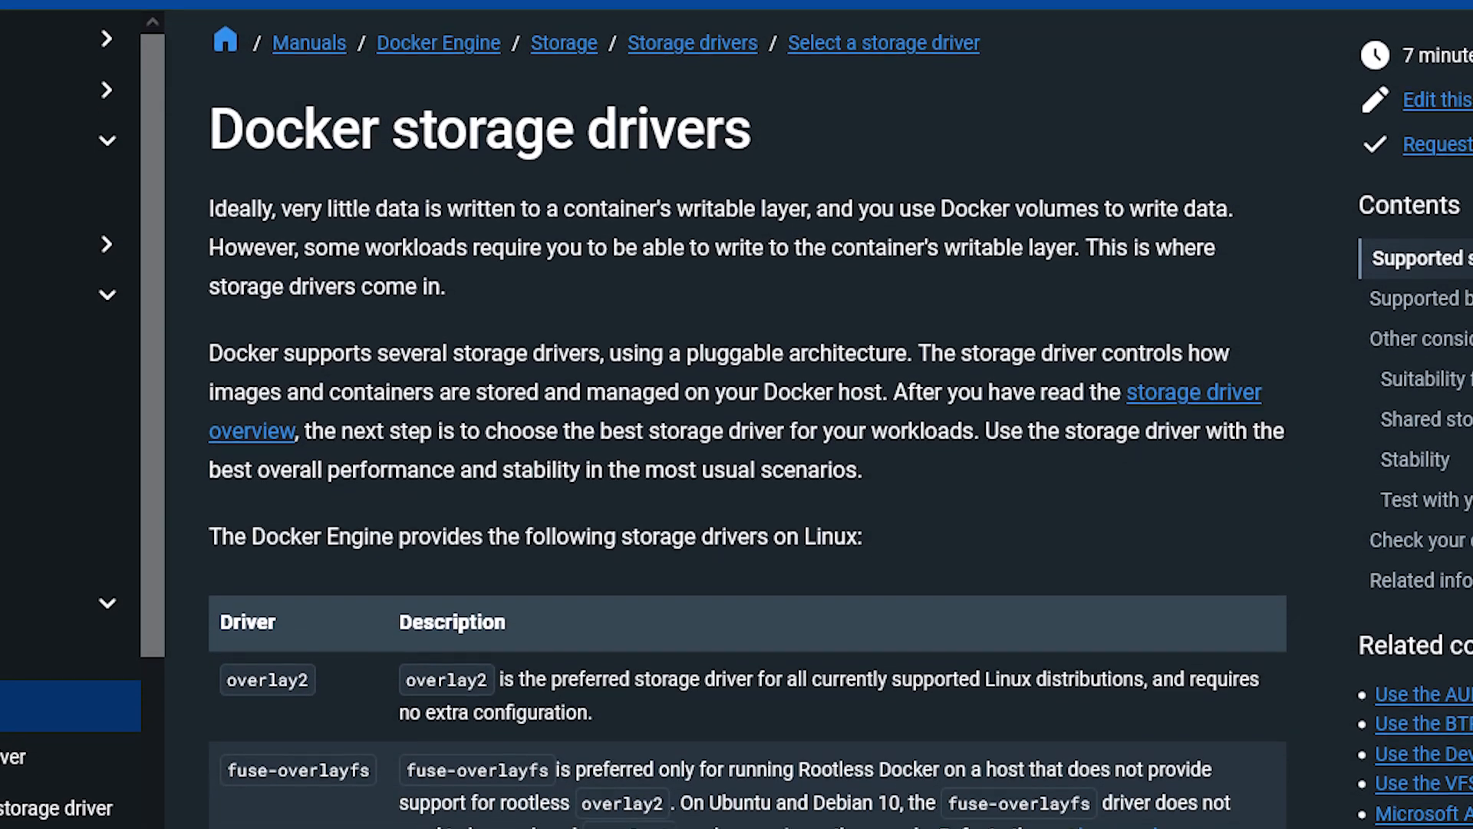
pyautogui.scroll(-3)
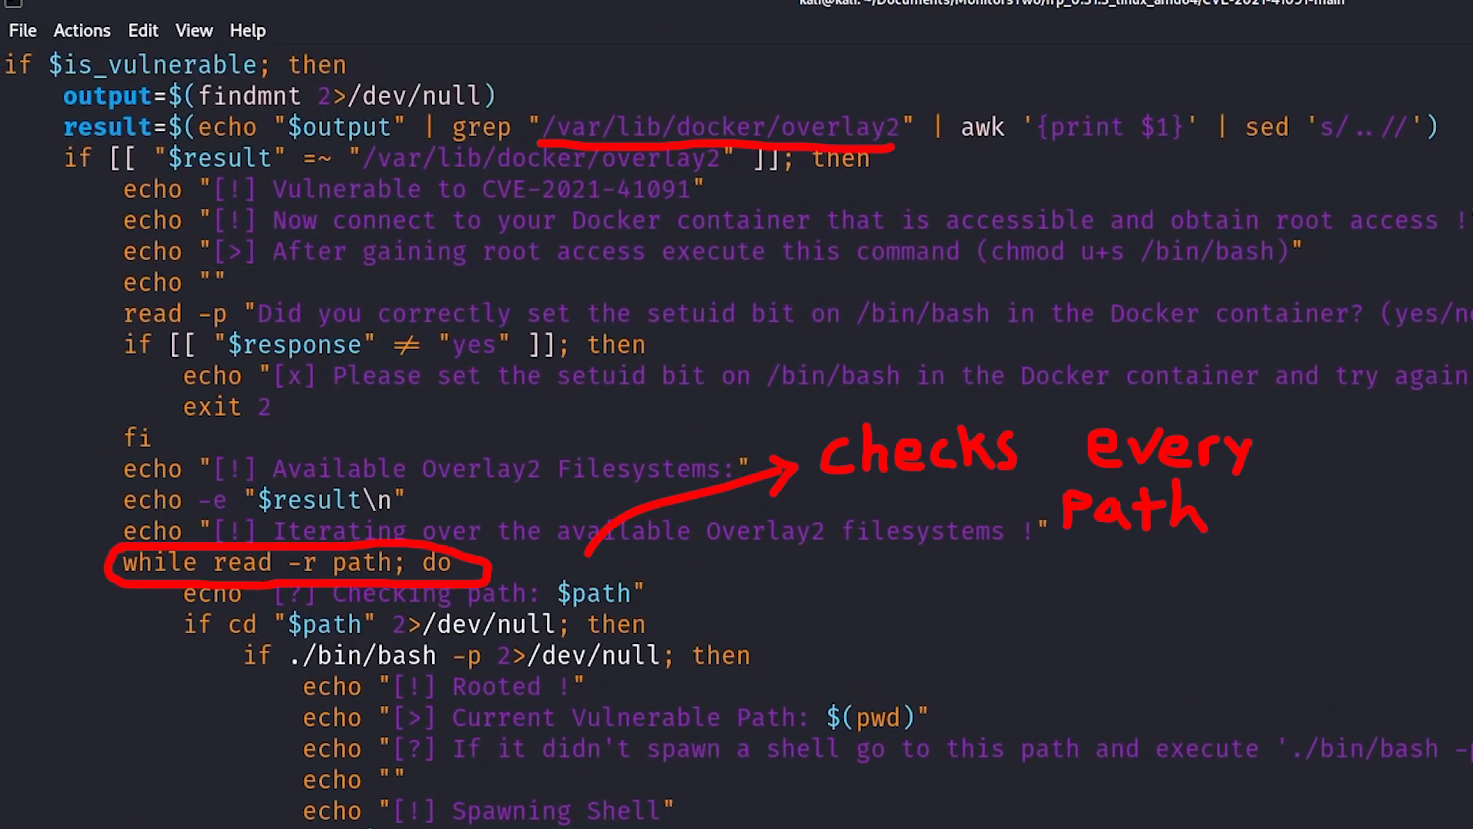
# Scroll through exploit.sh to the while-read loop over overlay2 paths running bash -p.
pyautogui.scroll(-3)
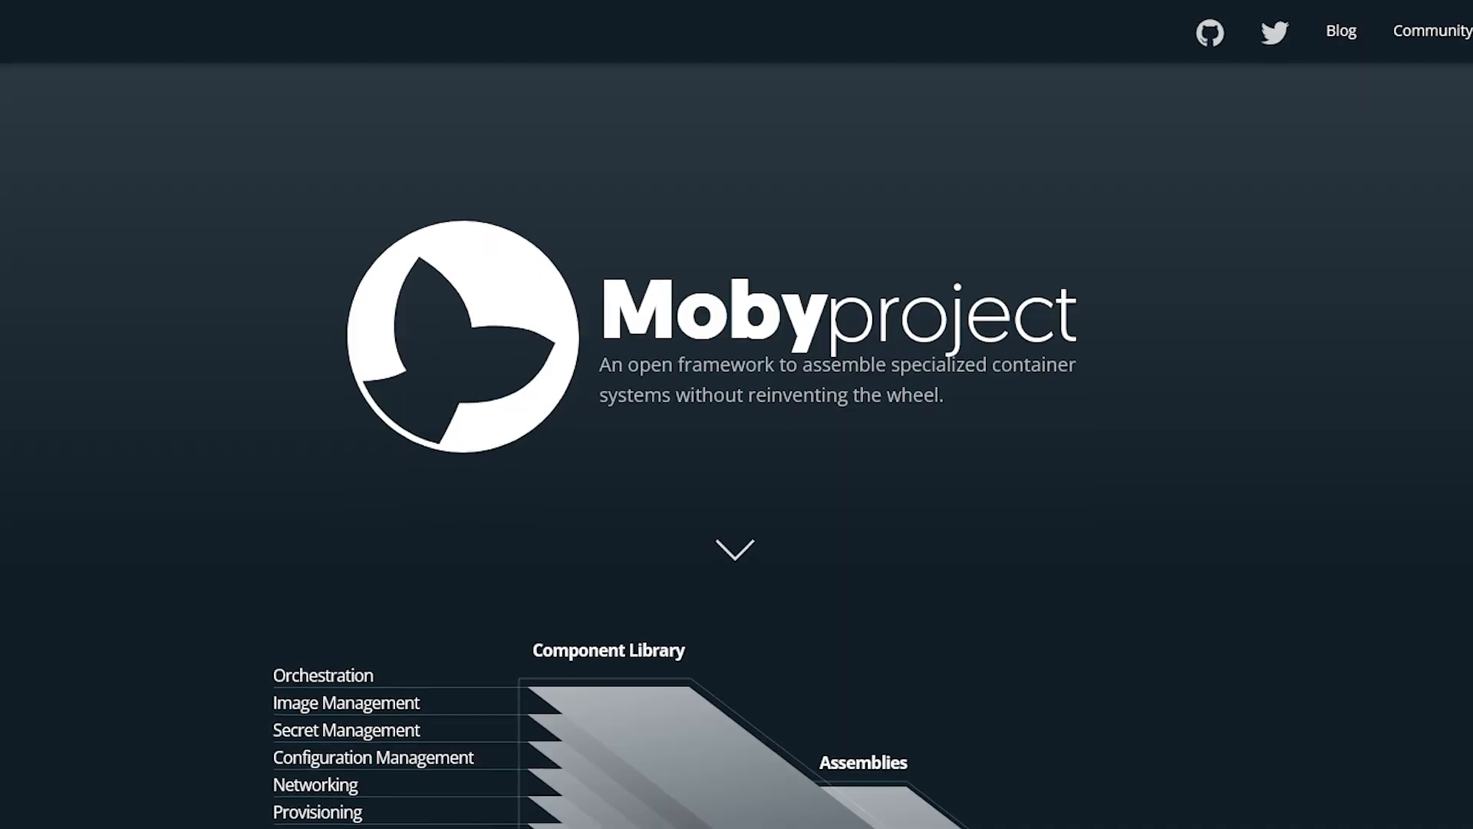
# Scroll the daemon/create.go commit diff showing permissions changed from 0700 to 0701.
pyautogui.scroll(-3)
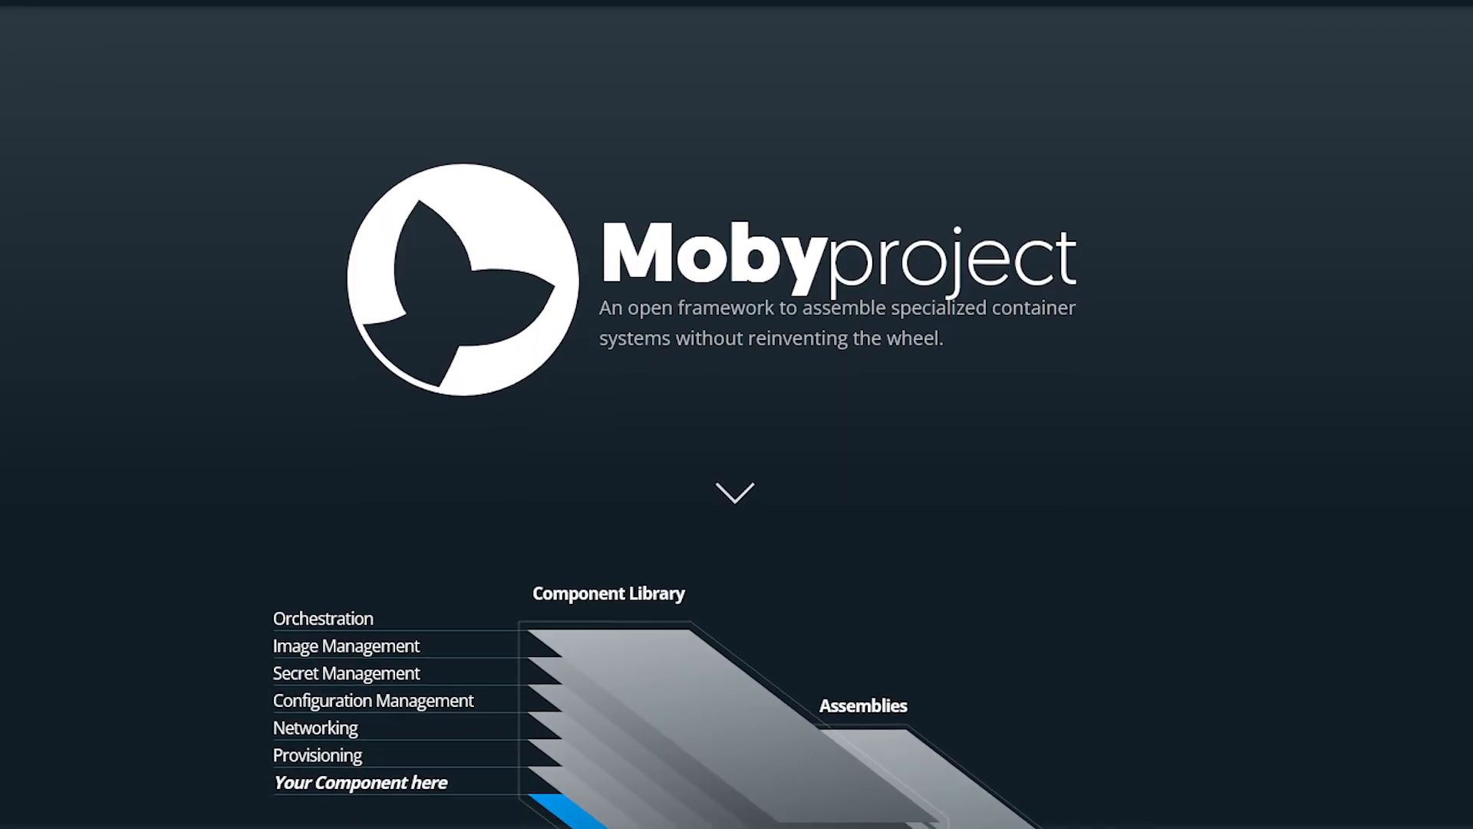
pyautogui.scroll(-3)
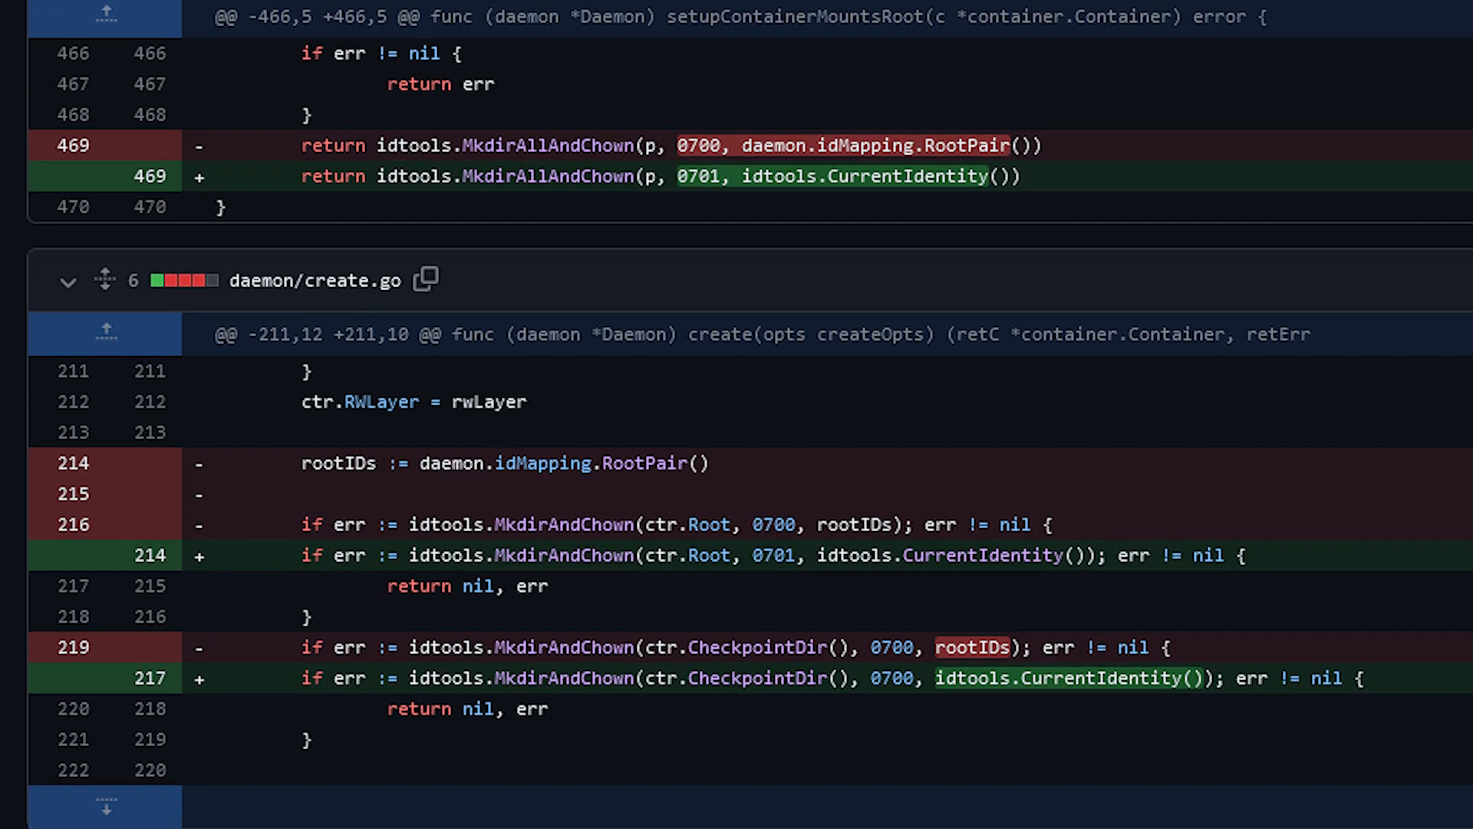
pyautogui.scroll(-3)
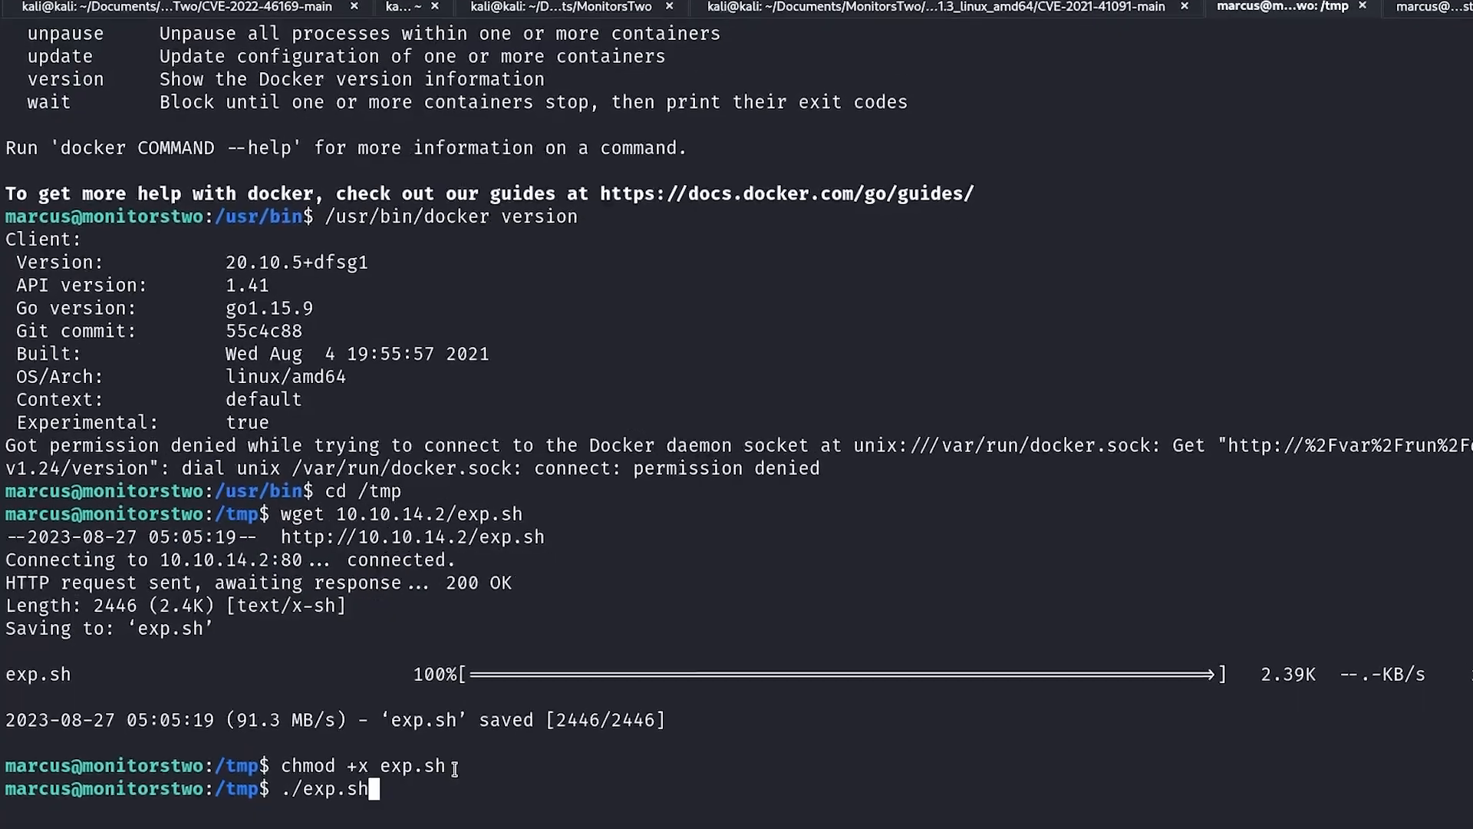
# Run the exploit script as marcus, then start /bin/bash -p from the merged overlay2 path.
pyautogui.press('Return')
pyautogui.write('.')
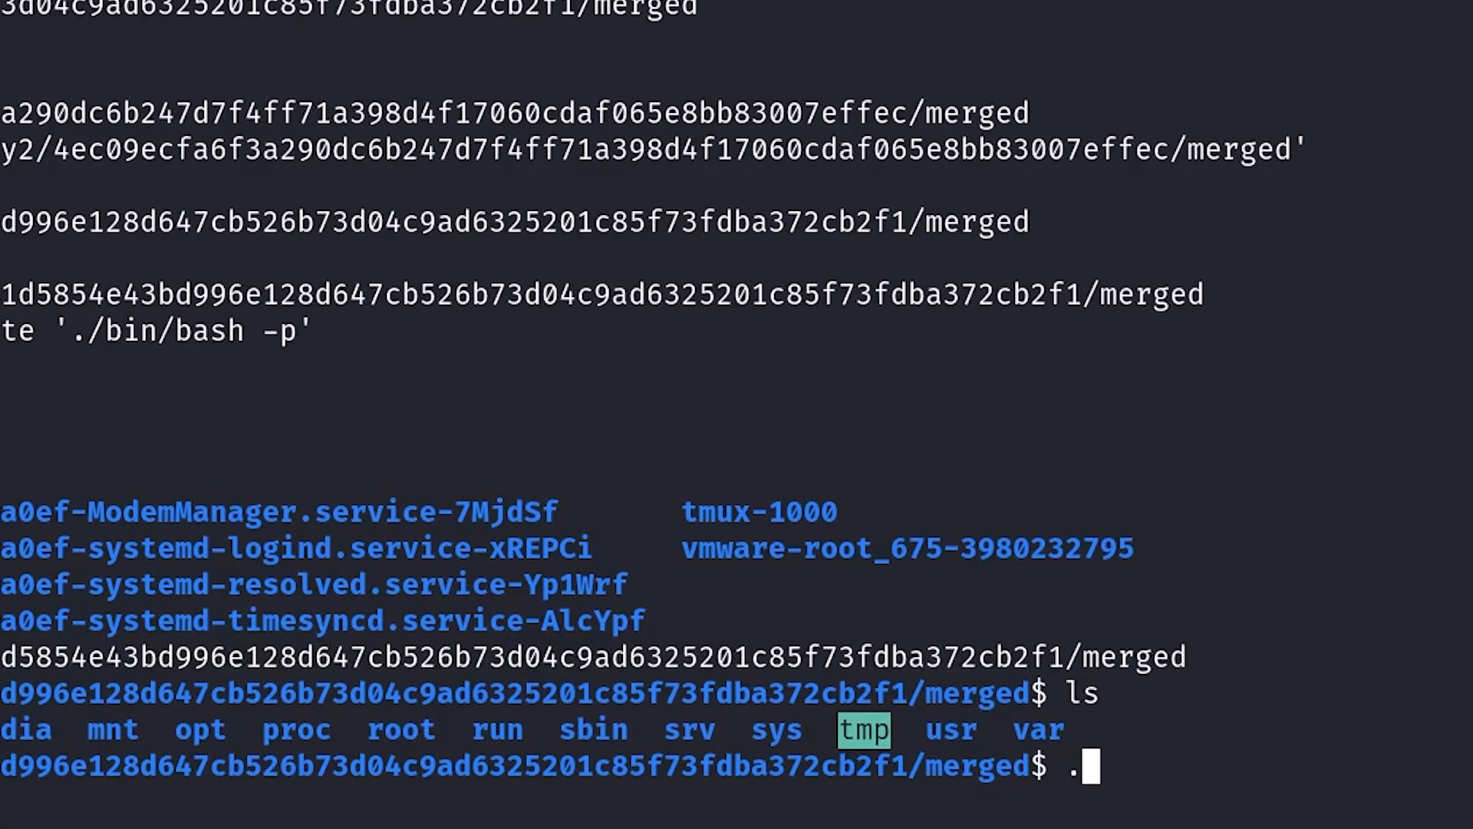
pyautogui.write('/bin/bash -p')
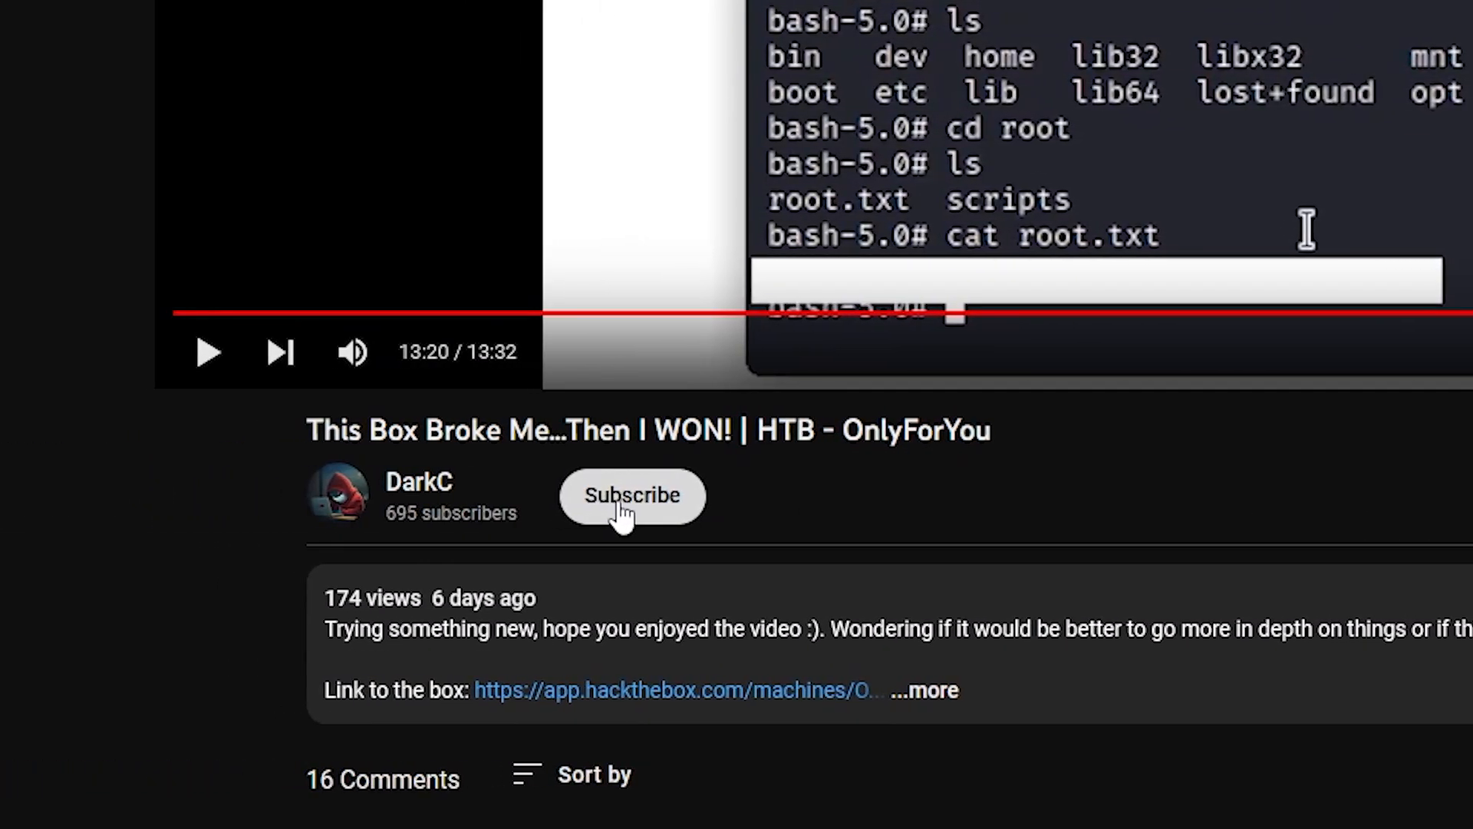
# Subscribe to the DarkC channel under the HTB OnlyForYou video.
pyautogui.click(631, 496)
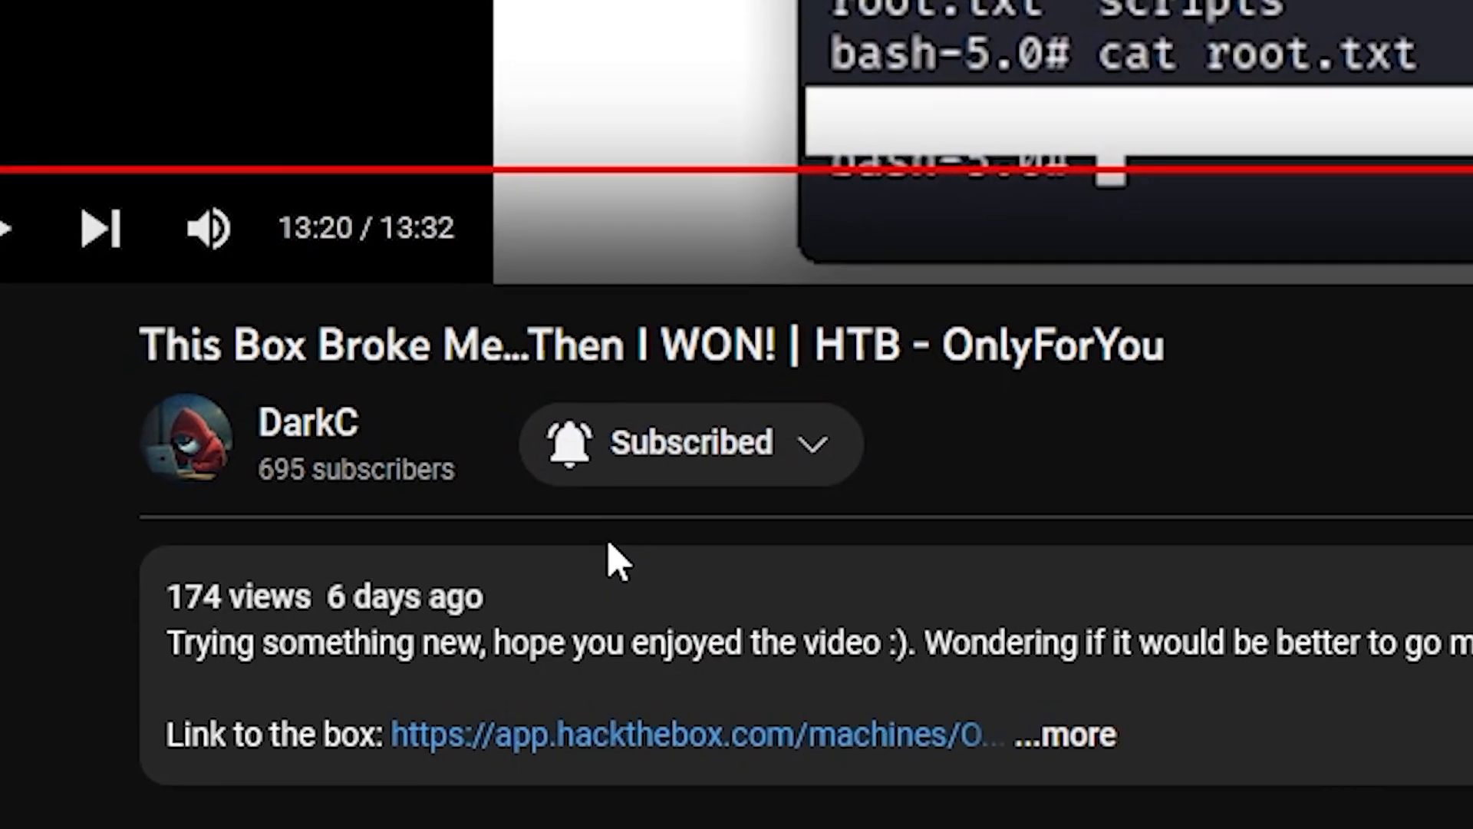